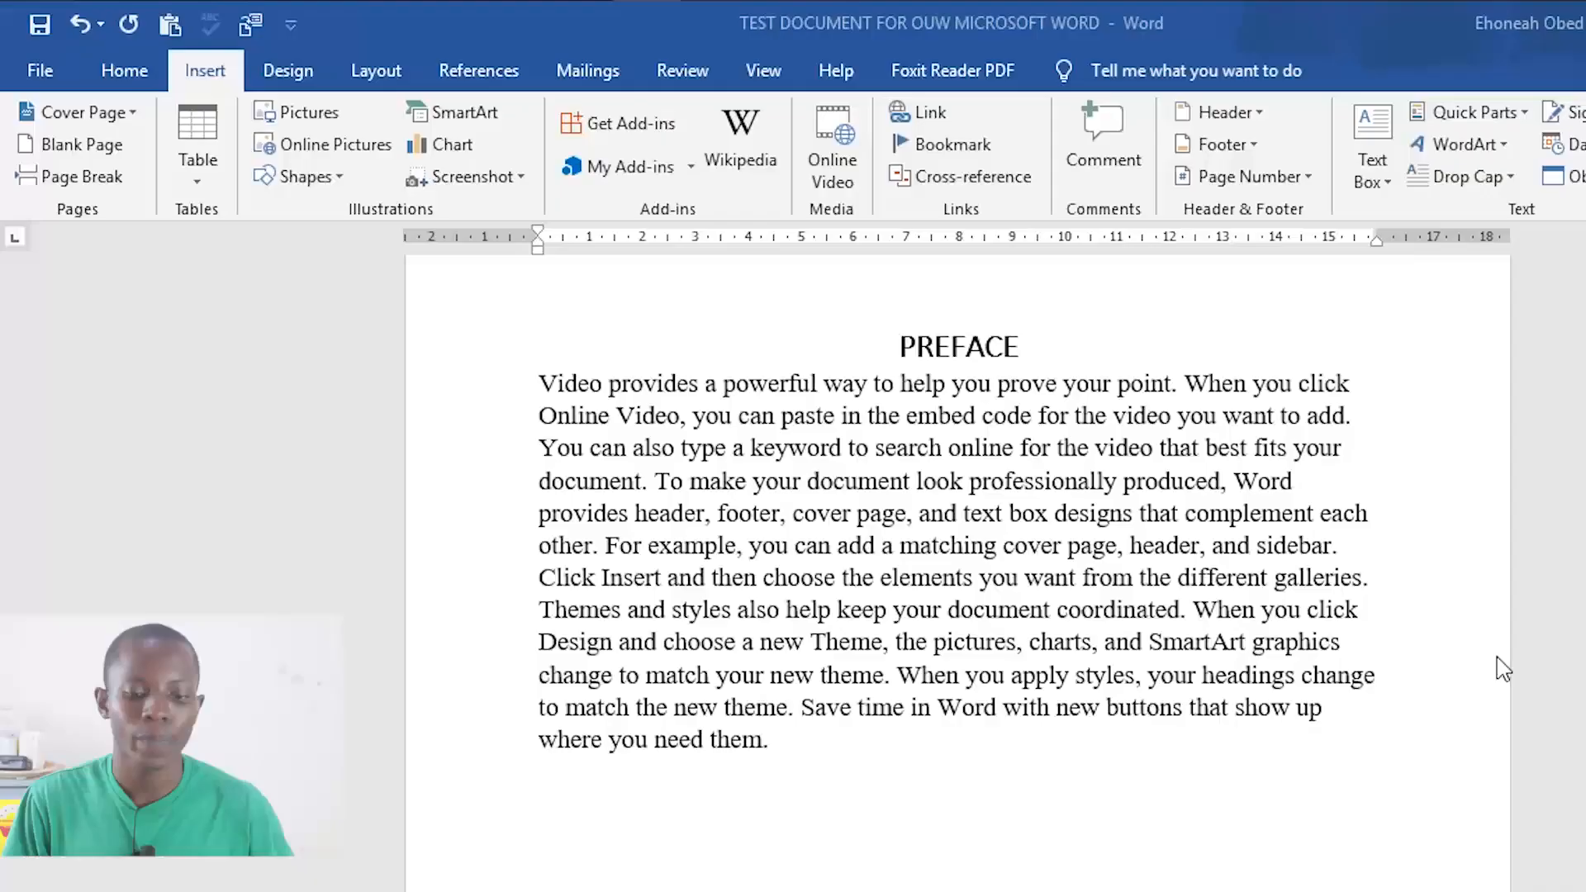
# Step: Insert blank lines above the TABLE OF CONTENT heading to push it down the page
pyautogui.scroll(-3)
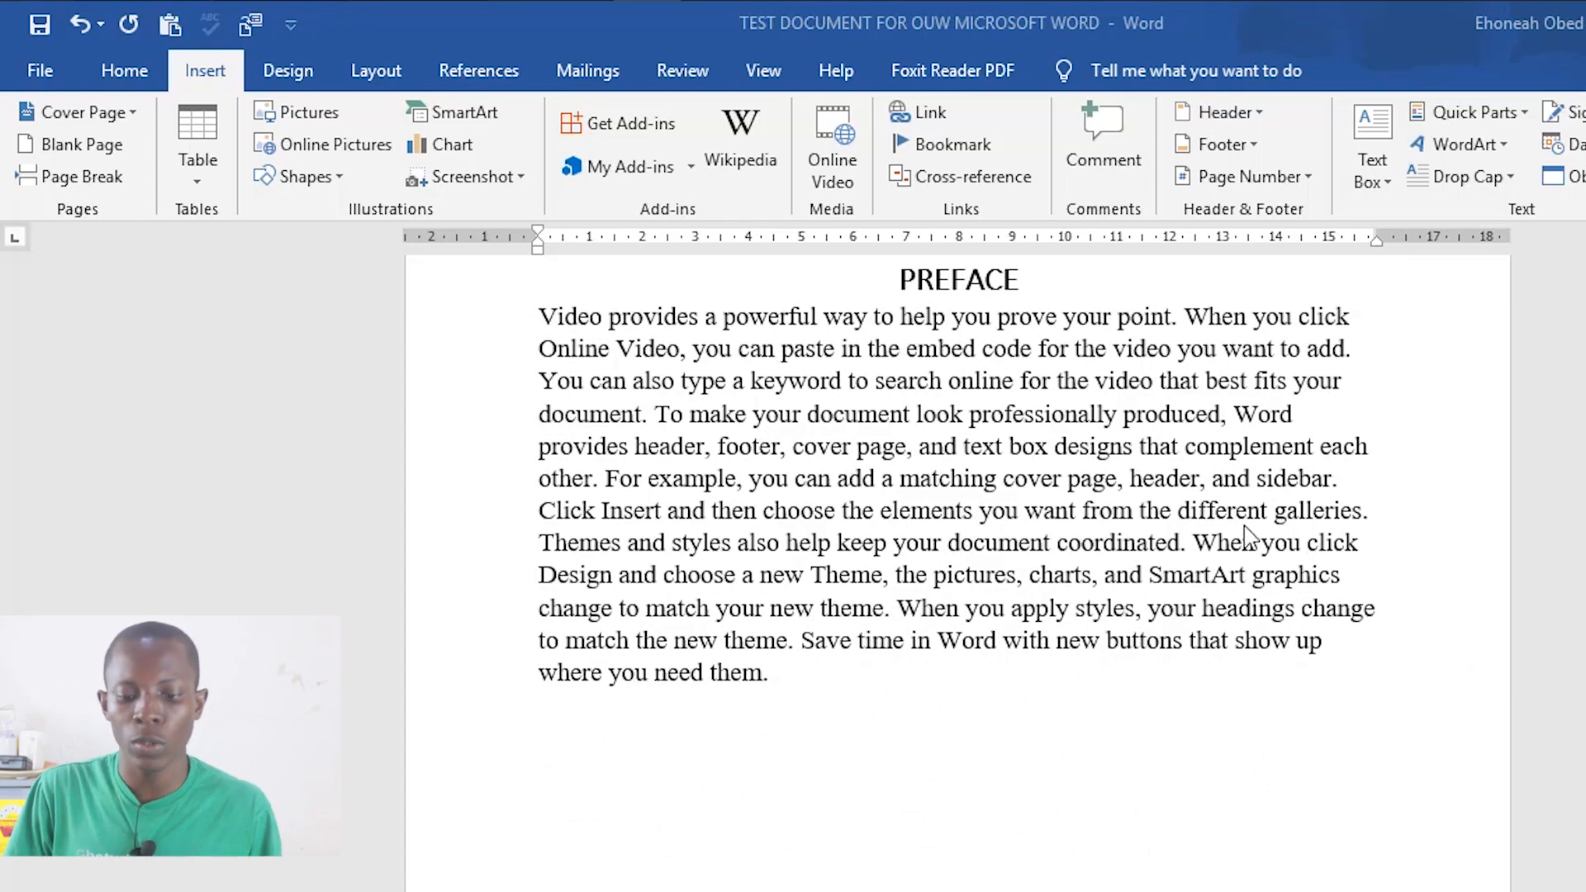
pyautogui.scroll(-3)
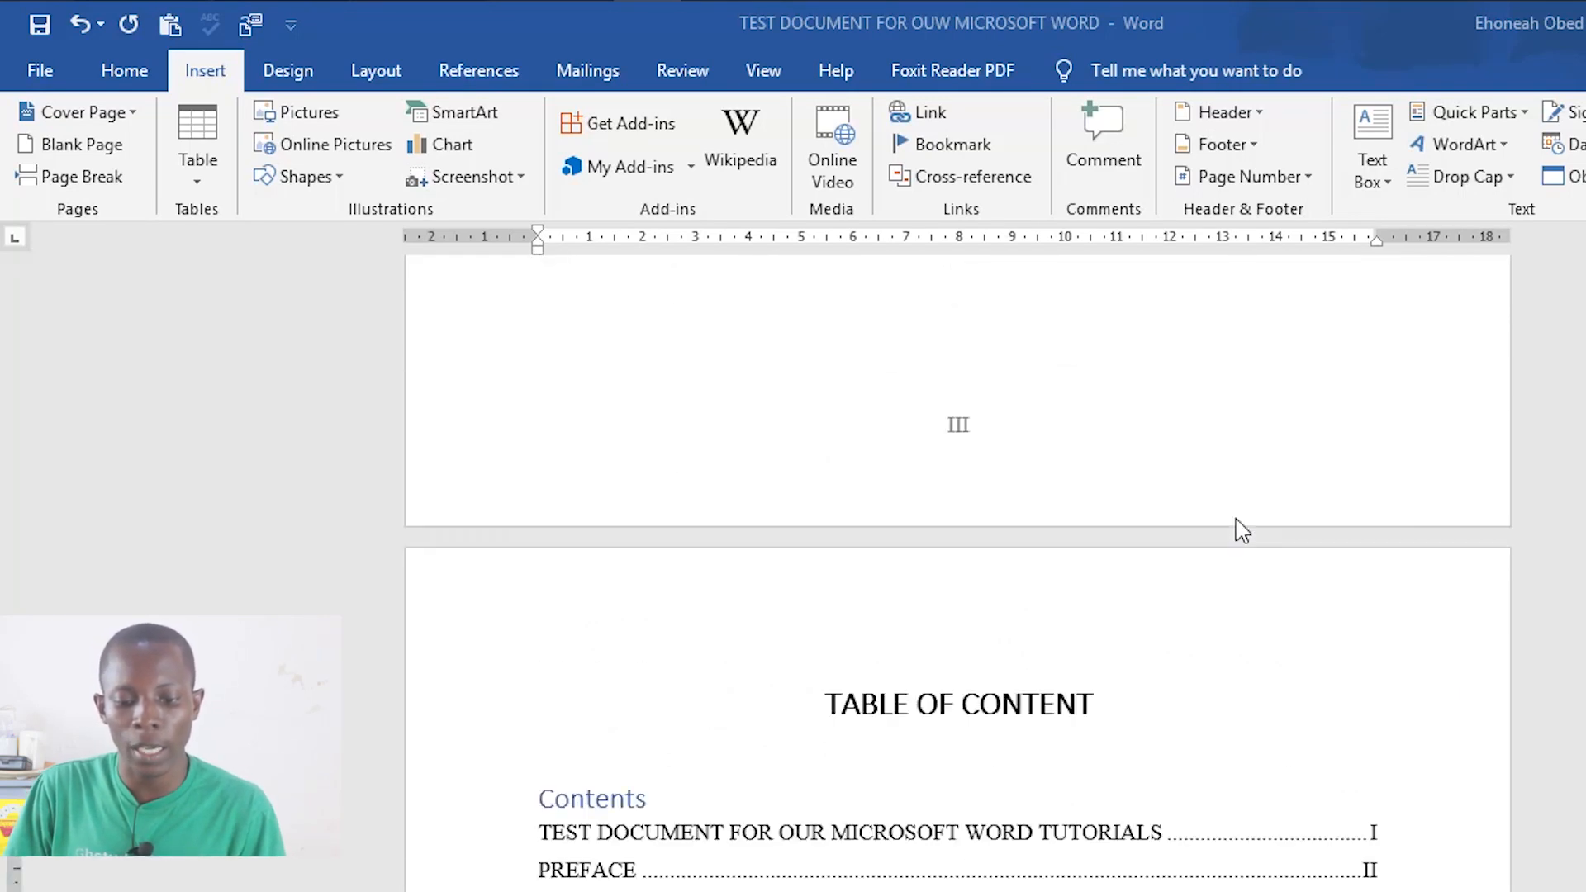
pyautogui.scroll(-3)
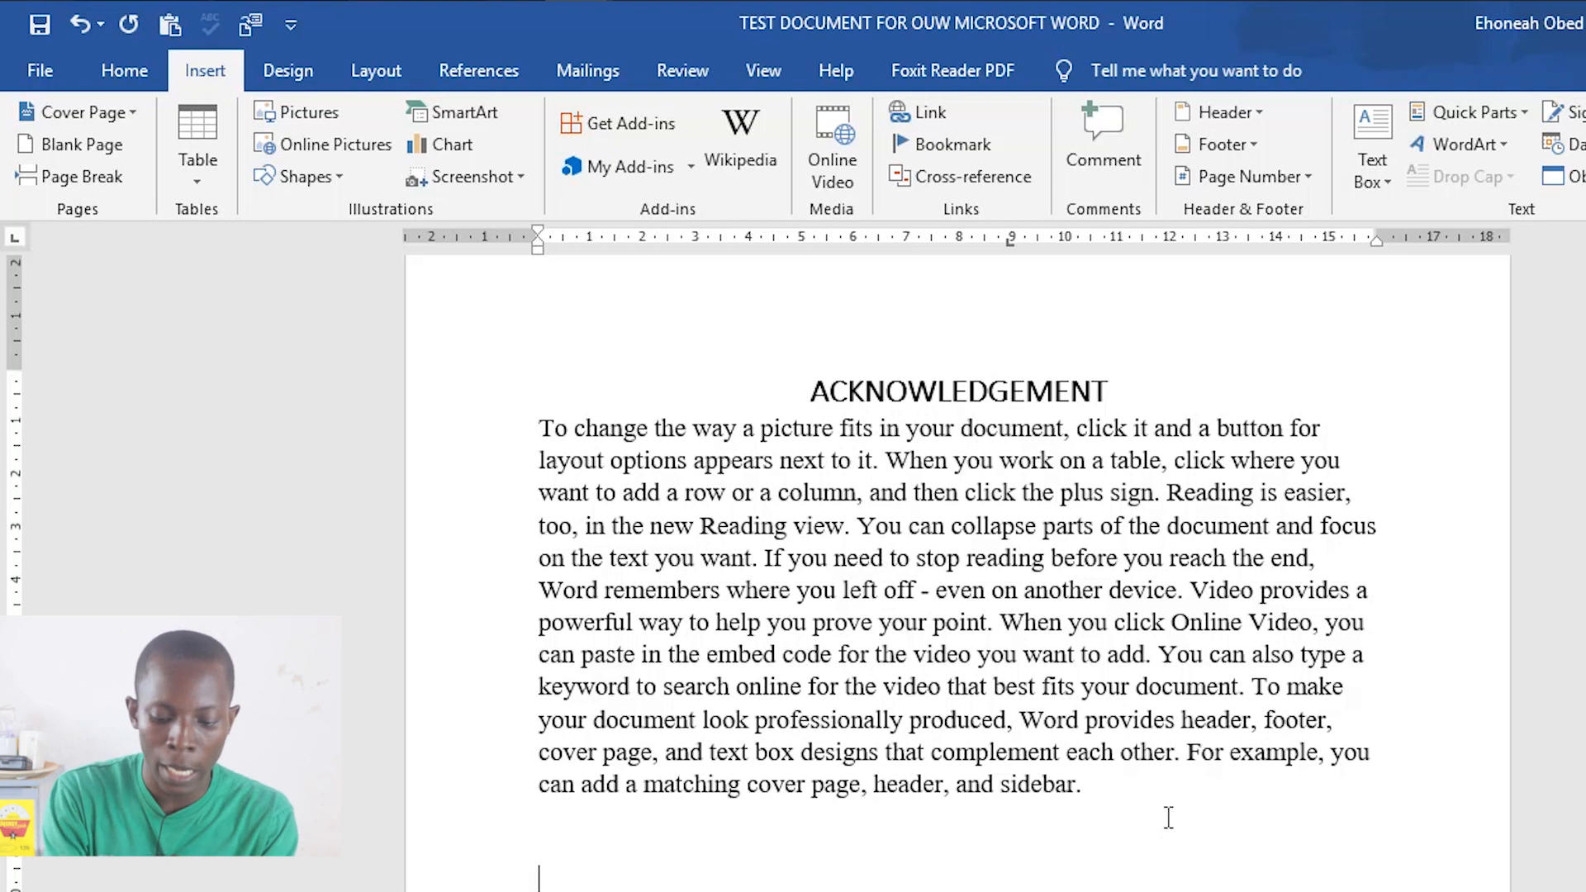
pyautogui.write('=ra')
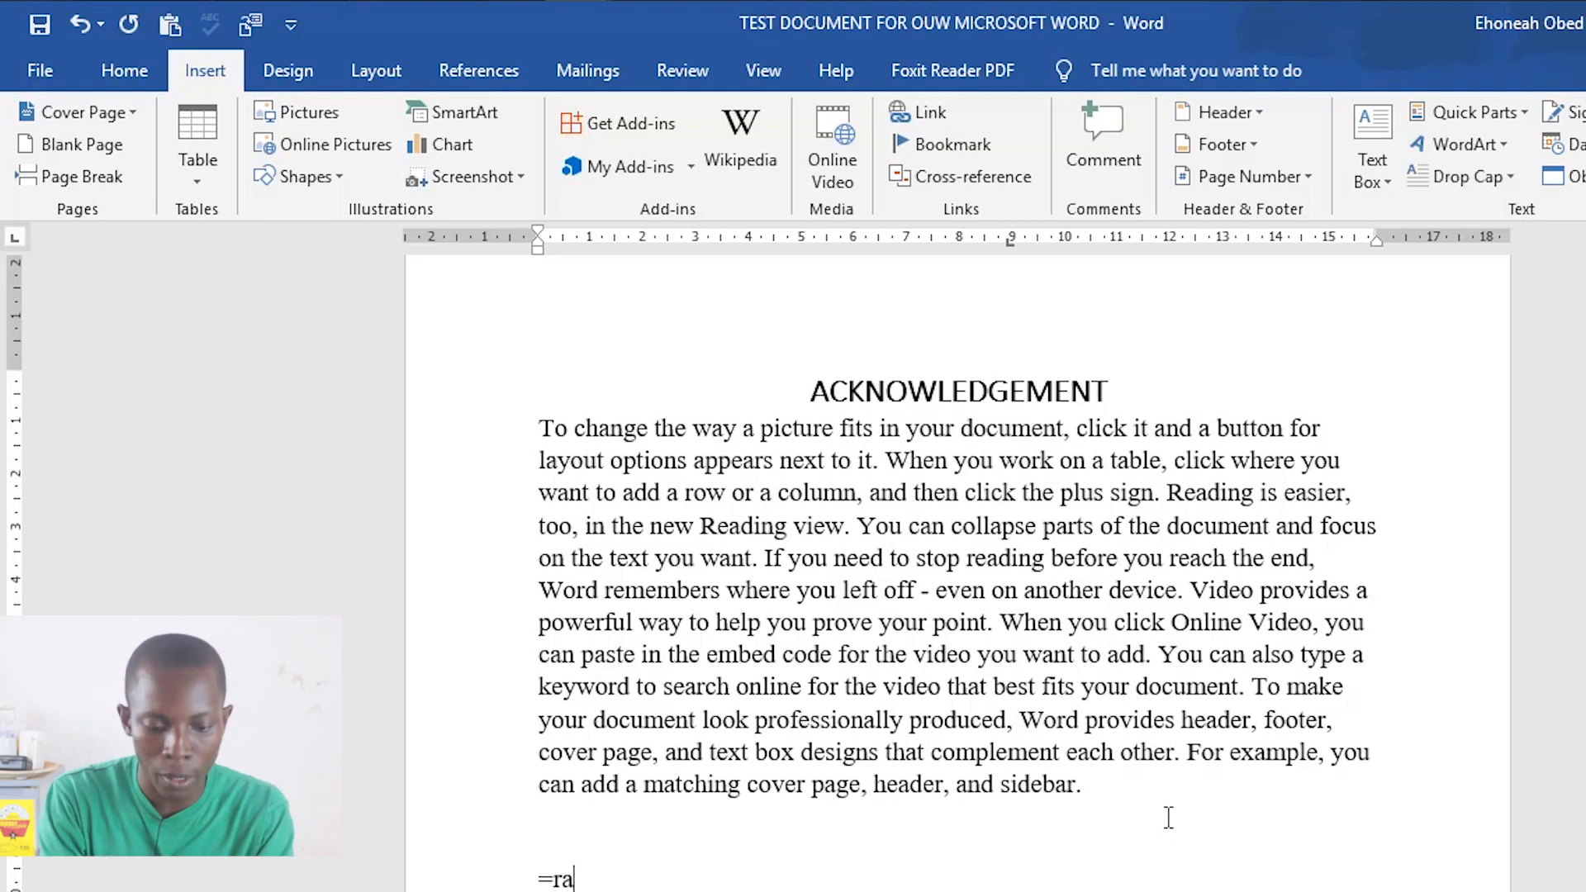
pyautogui.write('nd()')
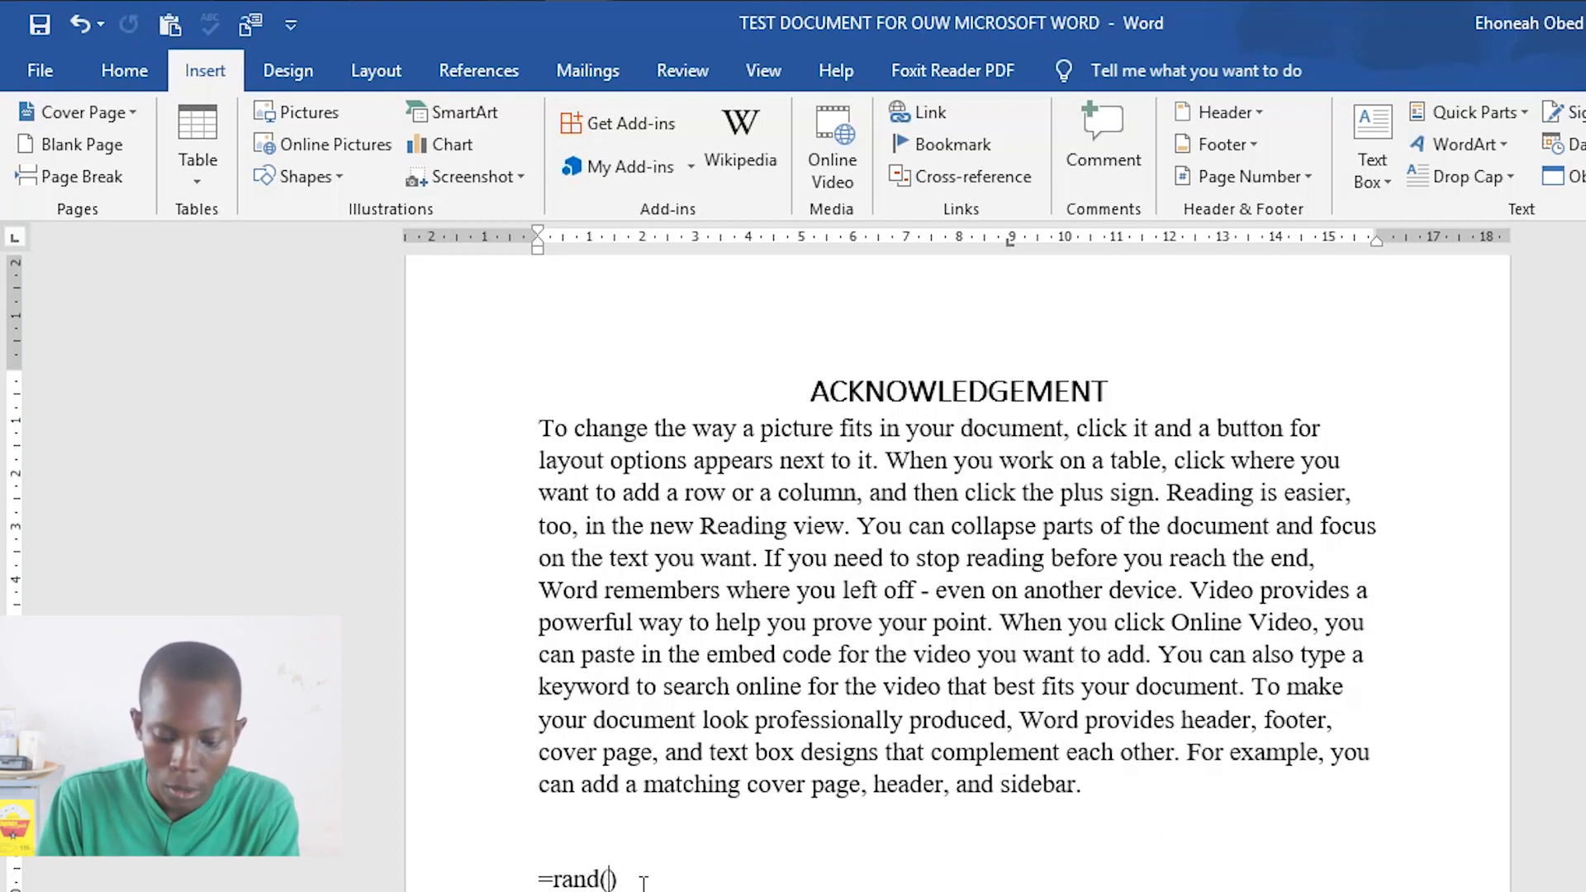
pyautogui.write('8, 10')
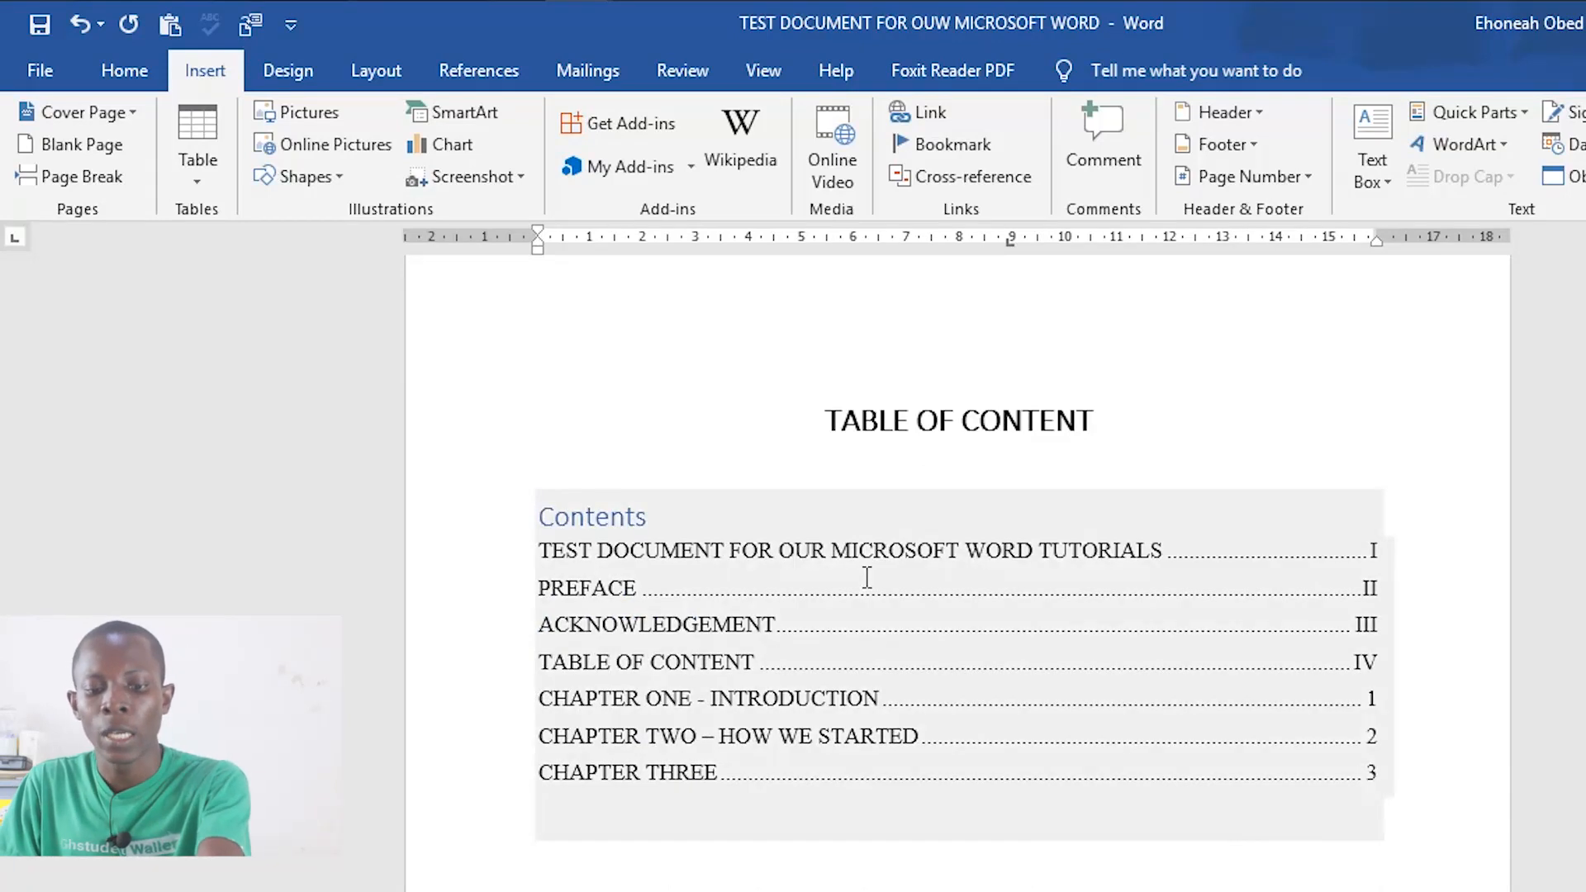
# Step: Select the TABLE OF CONTENT heading text
pyautogui.scroll(-3)
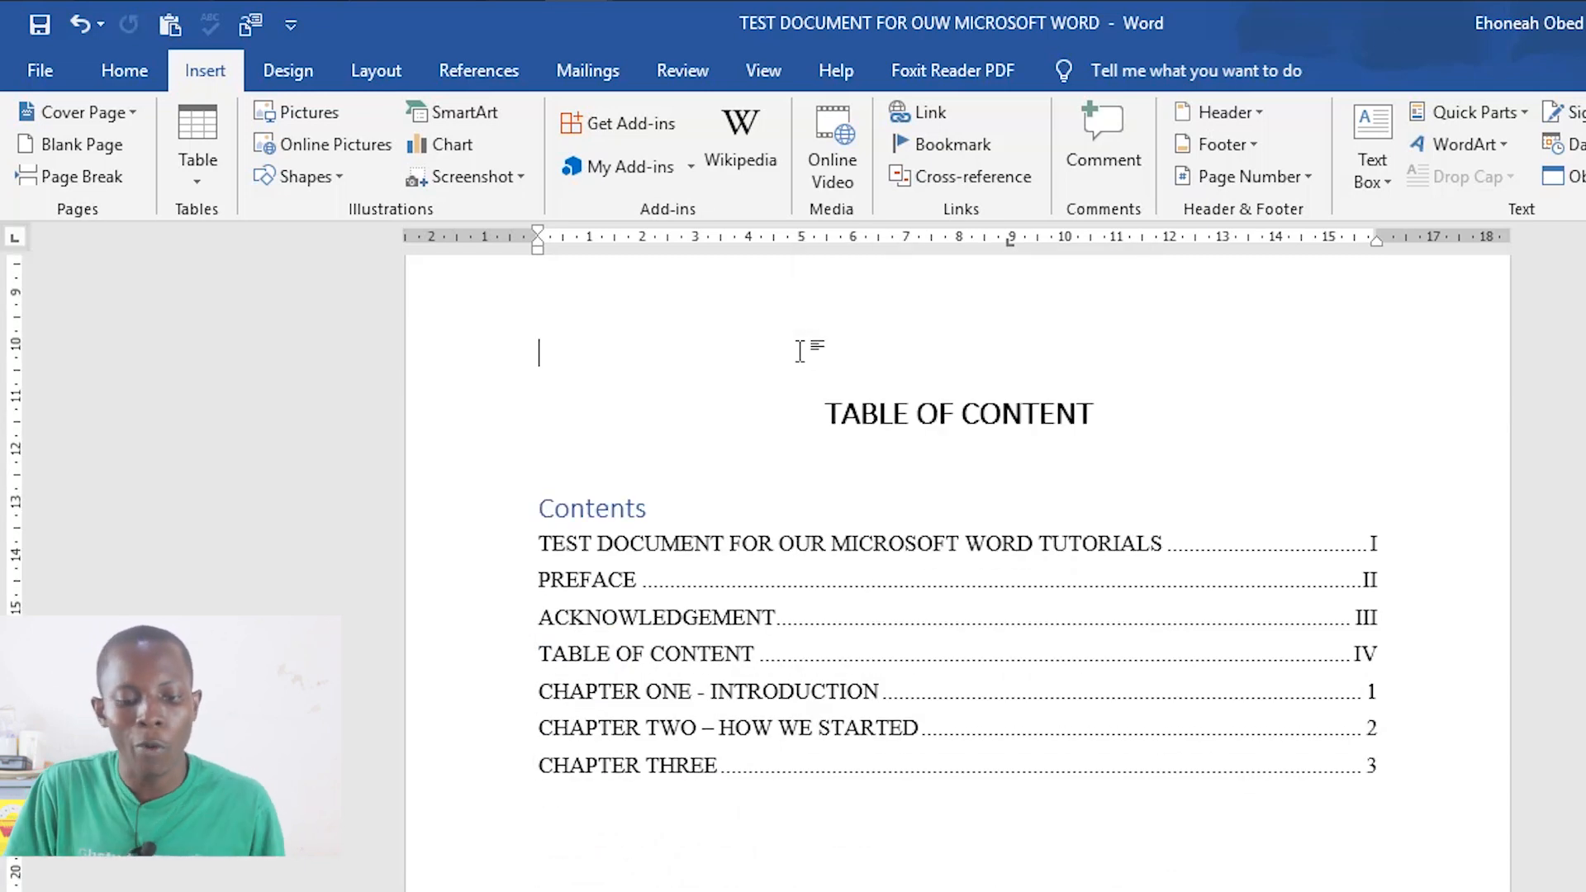
pyautogui.scroll(-3)
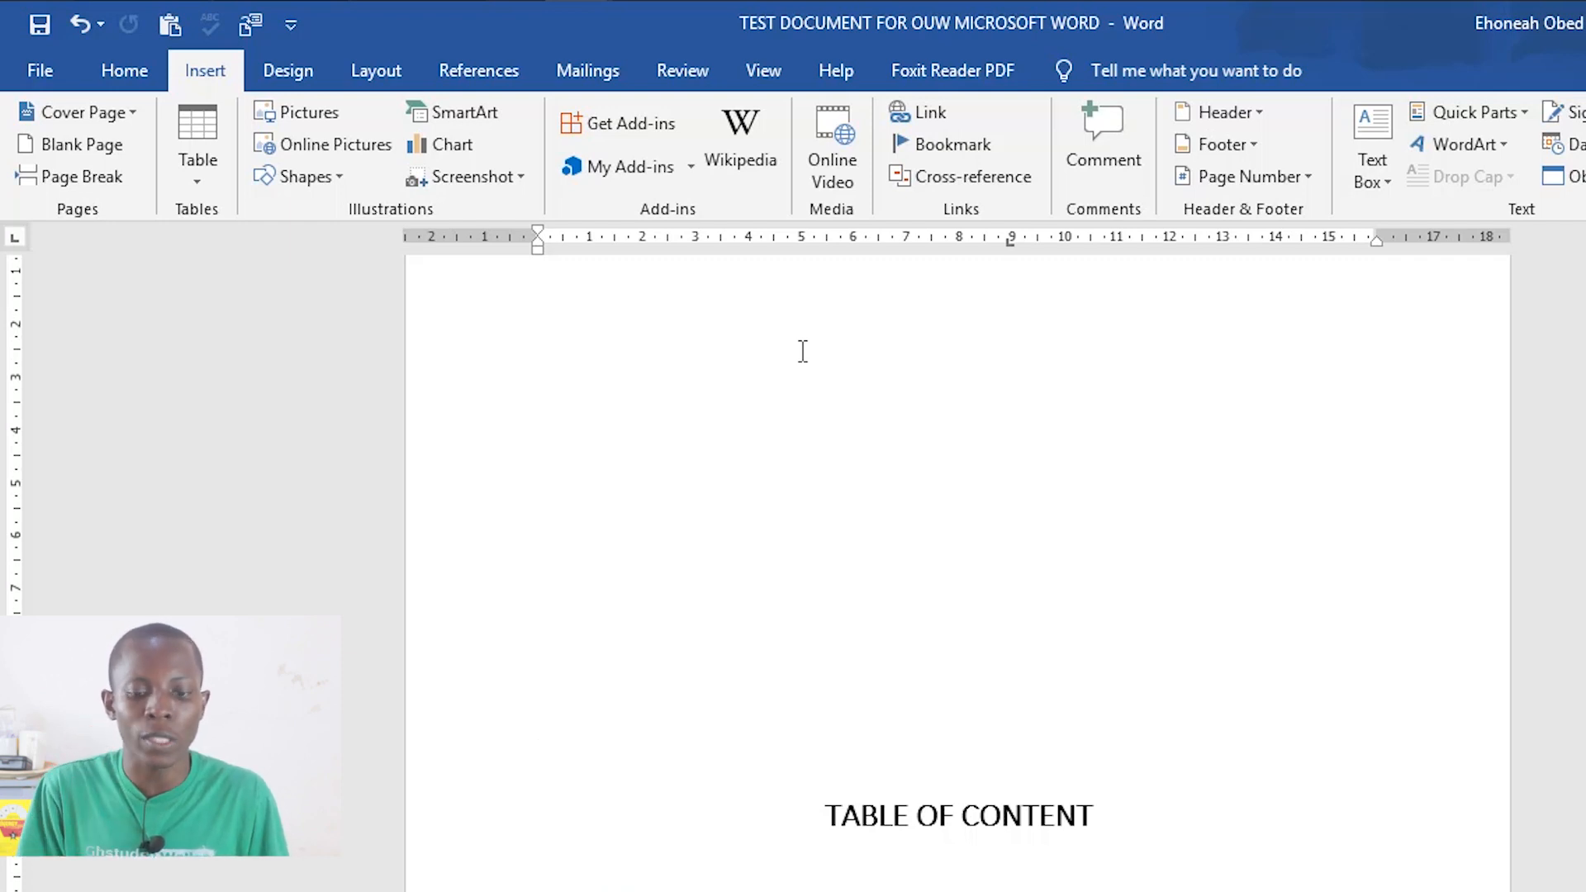
pyautogui.scroll(-3)
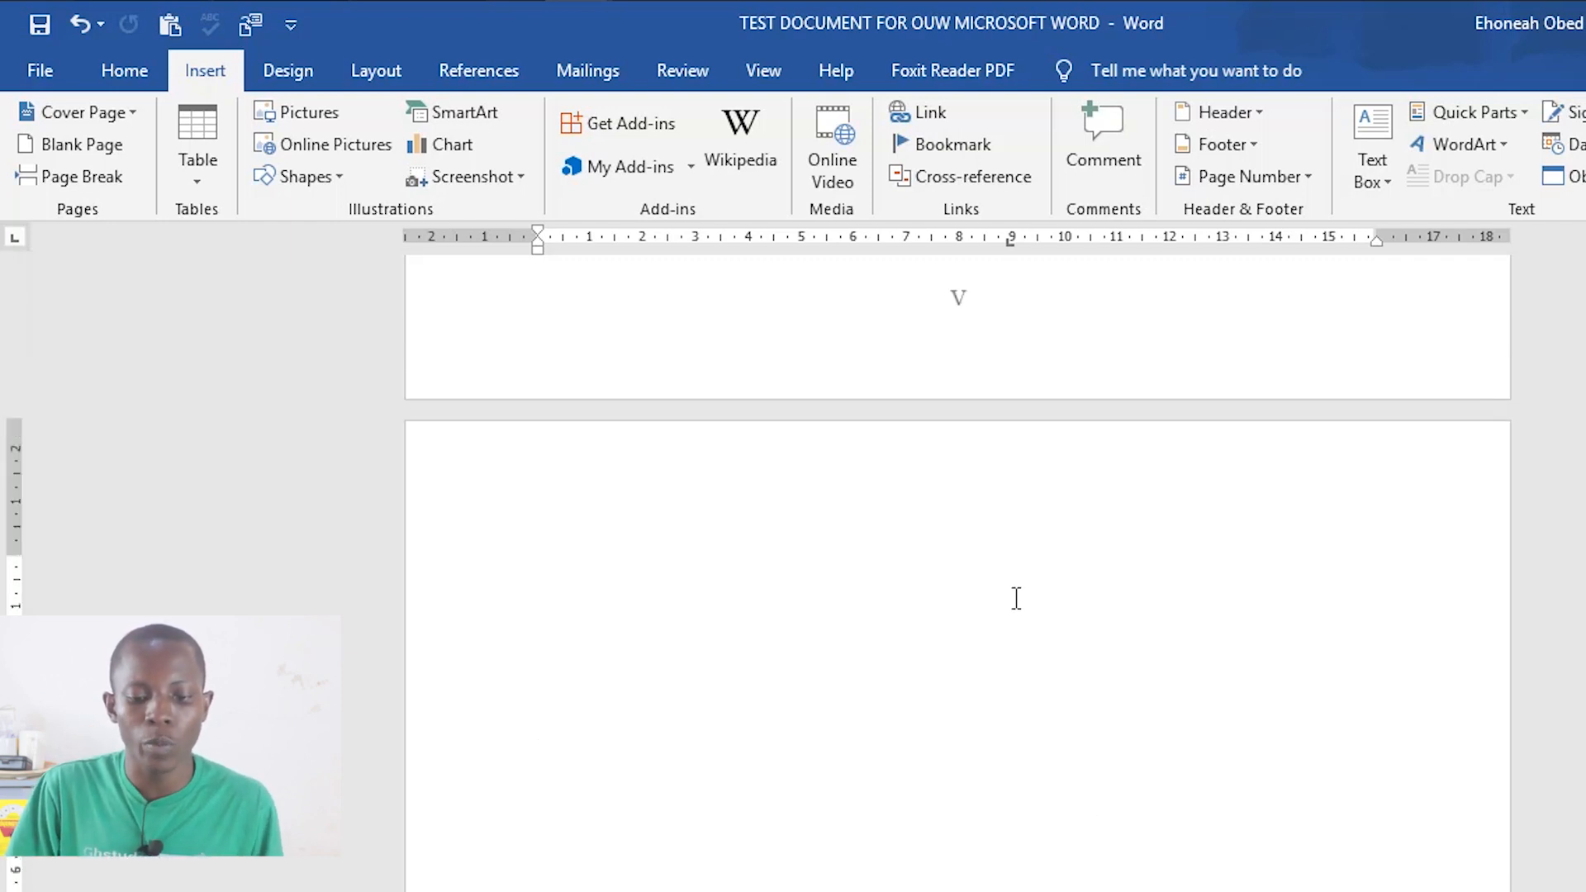
pyautogui.scroll(-3)
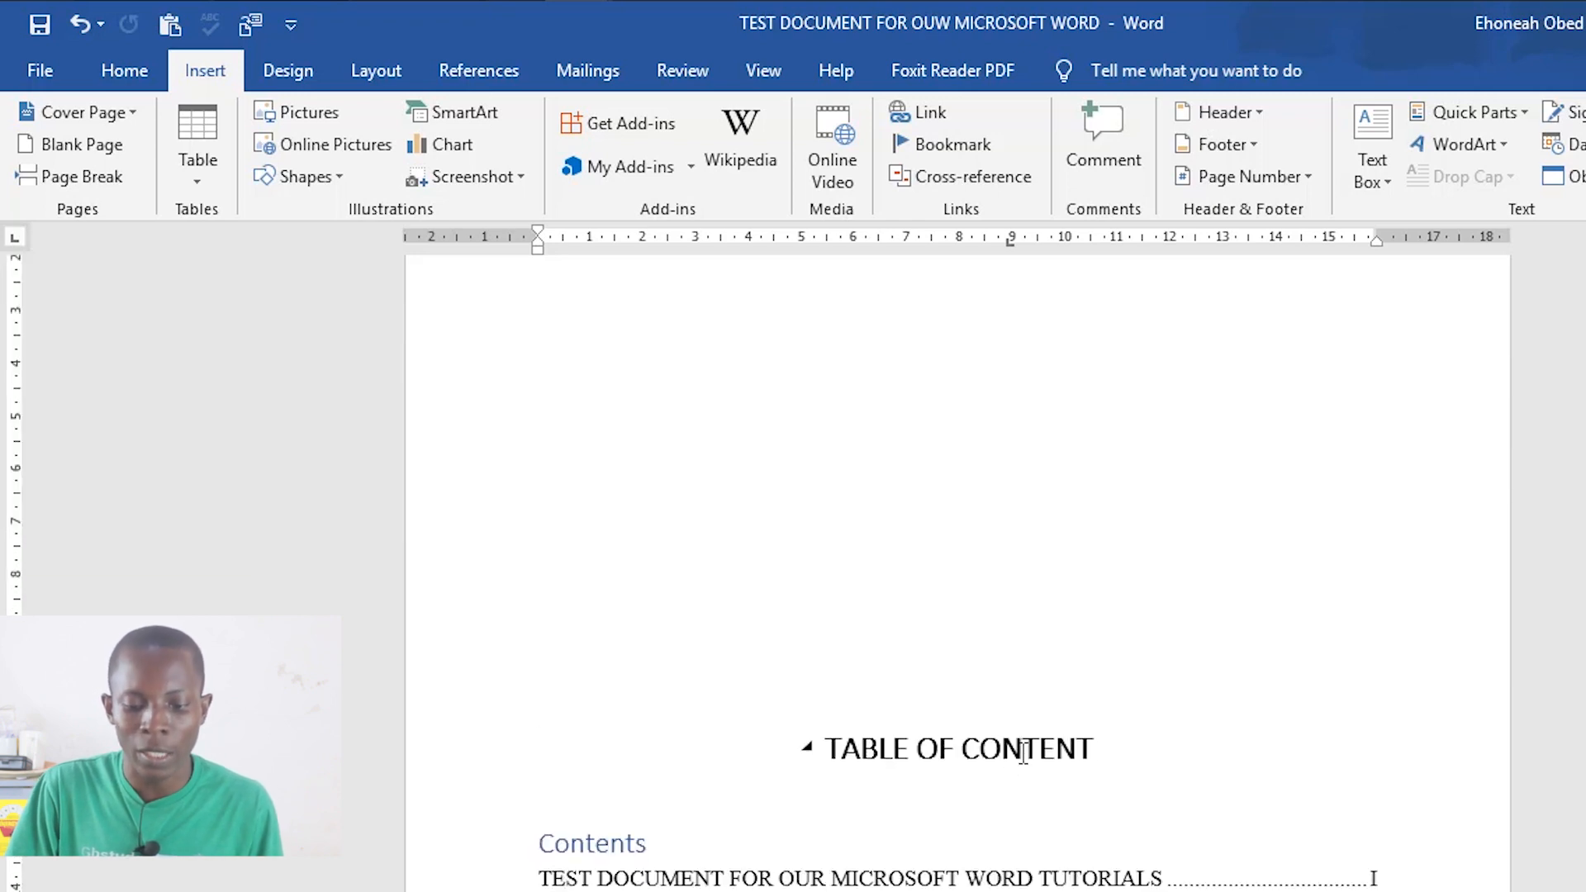
pyautogui.doubleClick(1021, 749)
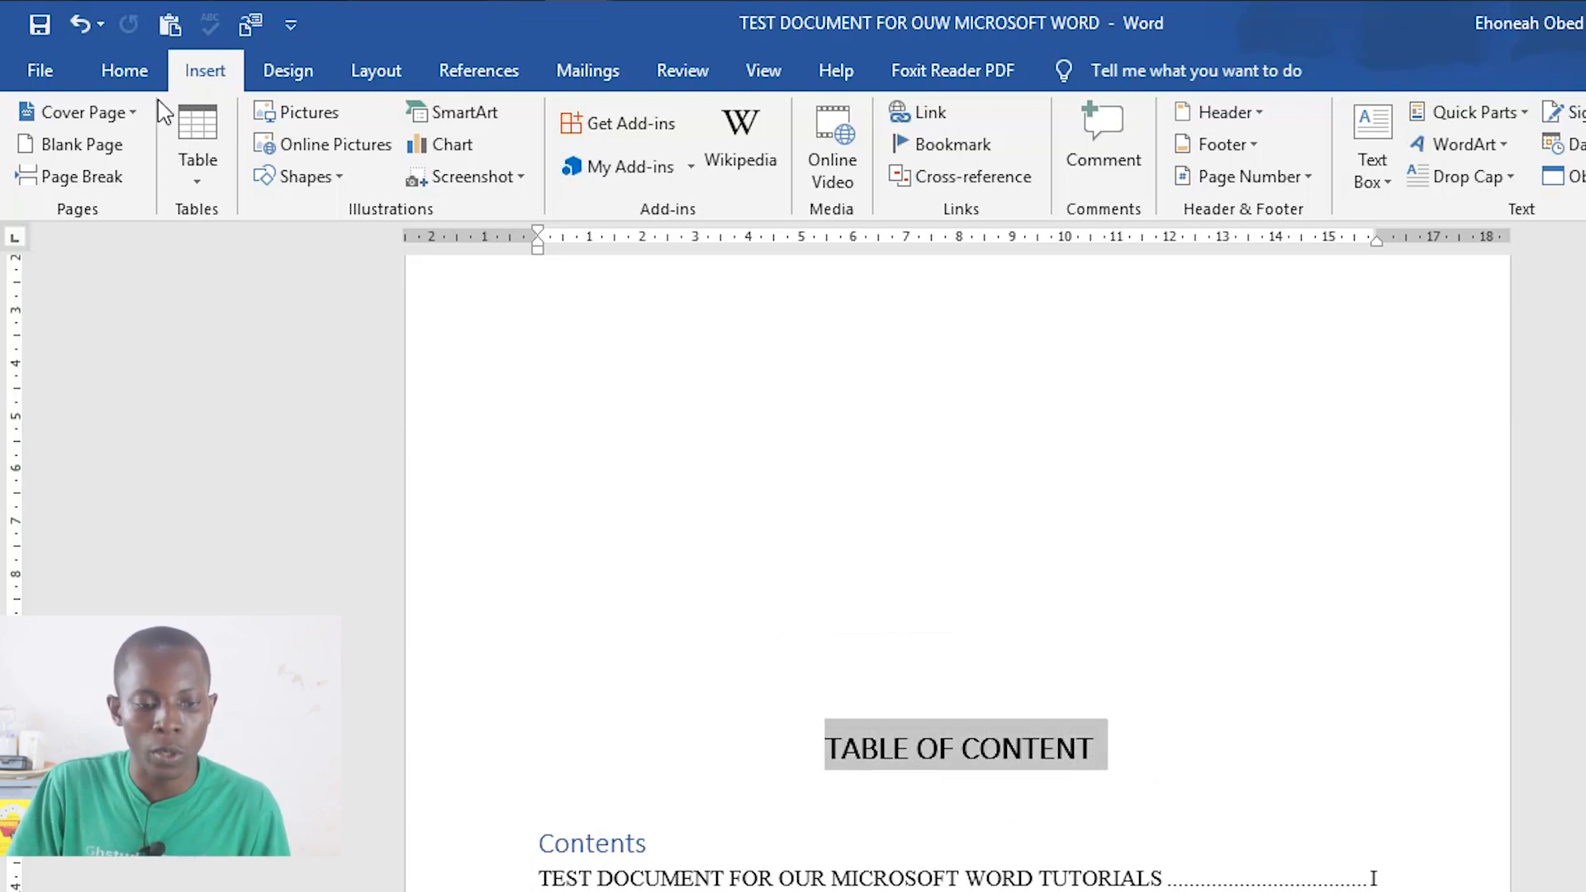
# Step: Confirm in the Home Styles gallery that the headings use Heading 1, then browse back to PREFACE
pyautogui.click(124, 71)
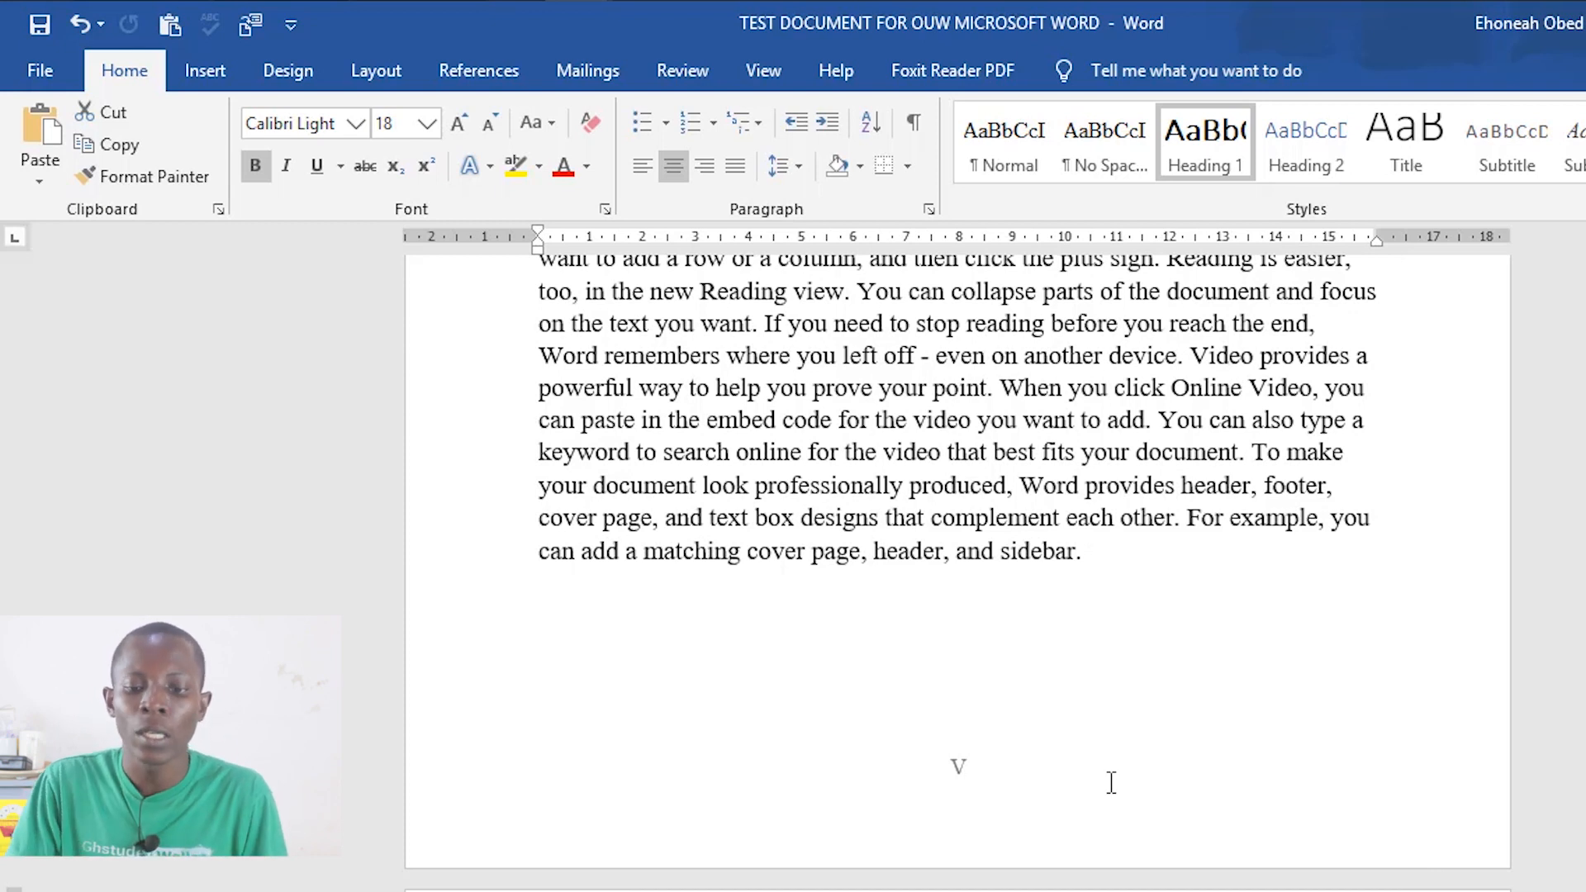
pyautogui.moveTo(1214, 162)
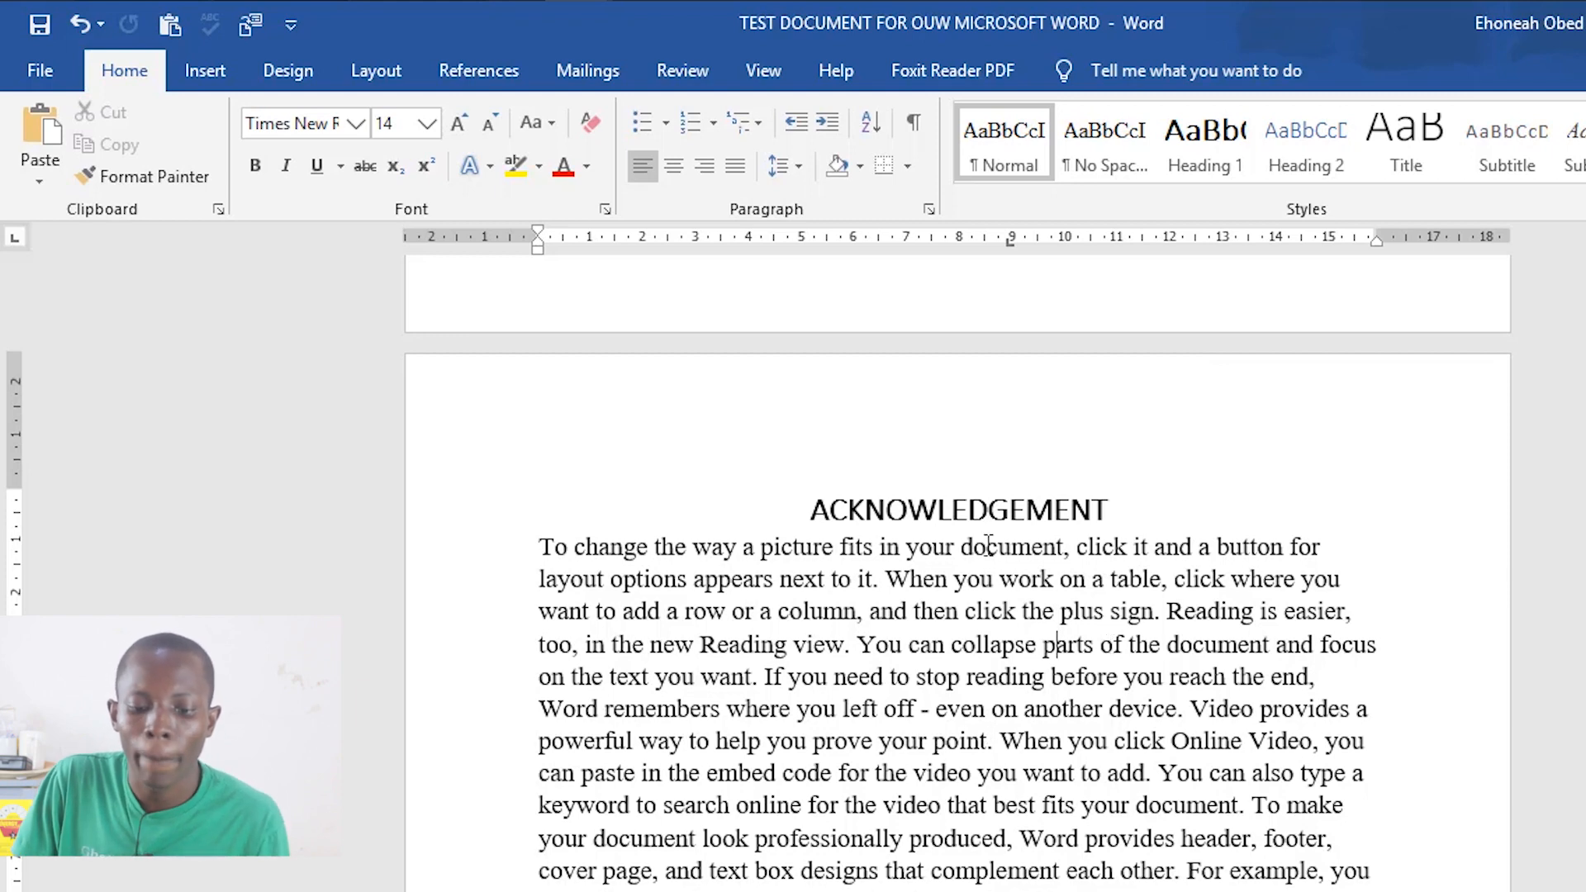
pyautogui.click(1204, 142)
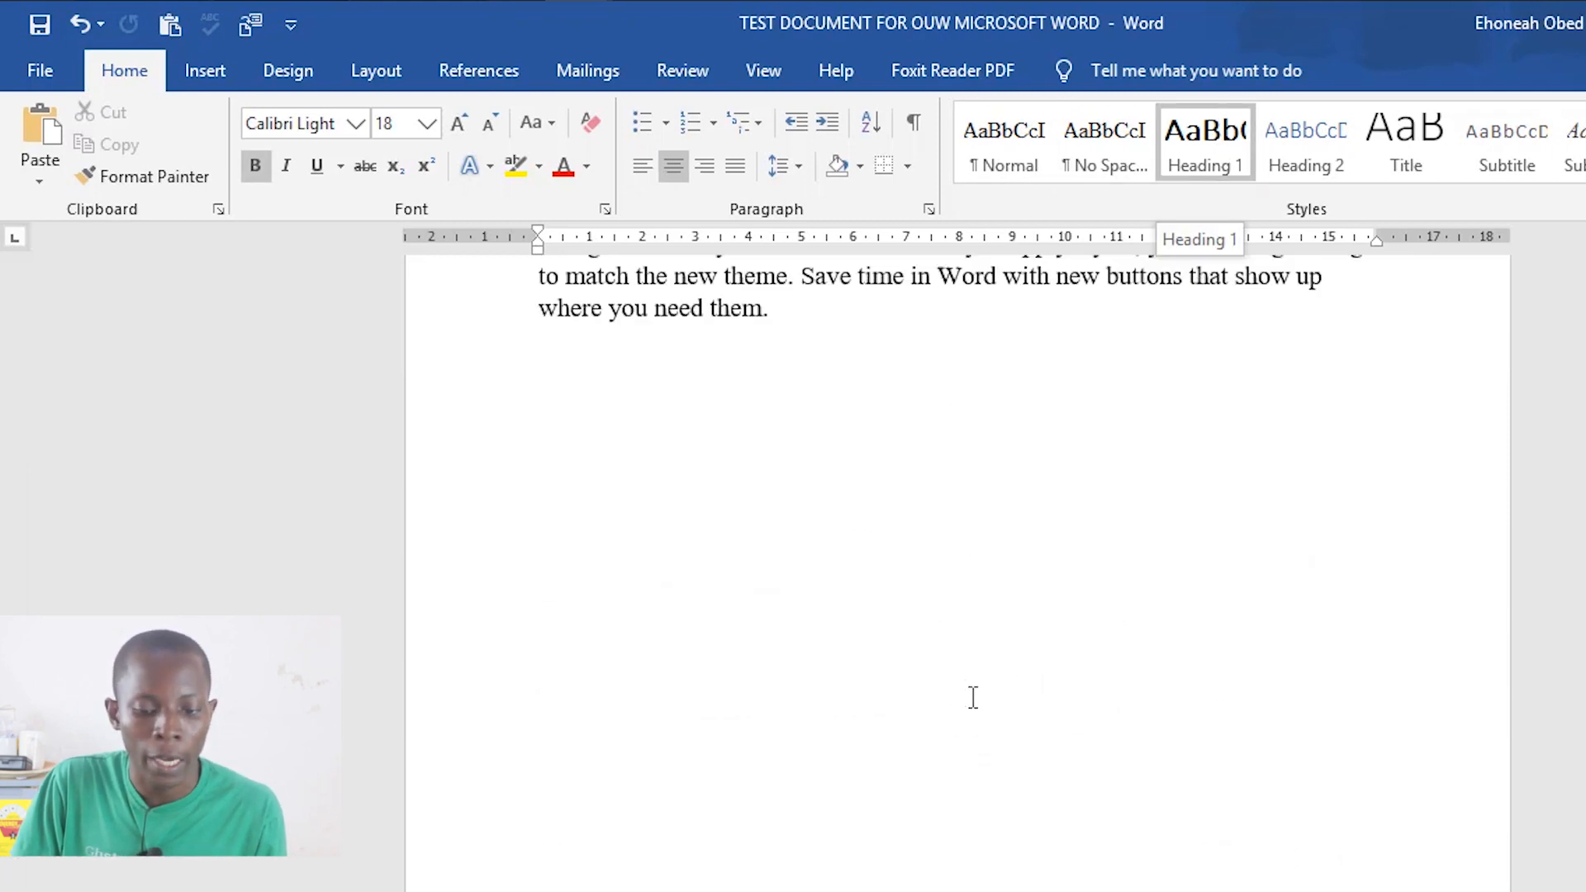
pyautogui.scroll(-3)
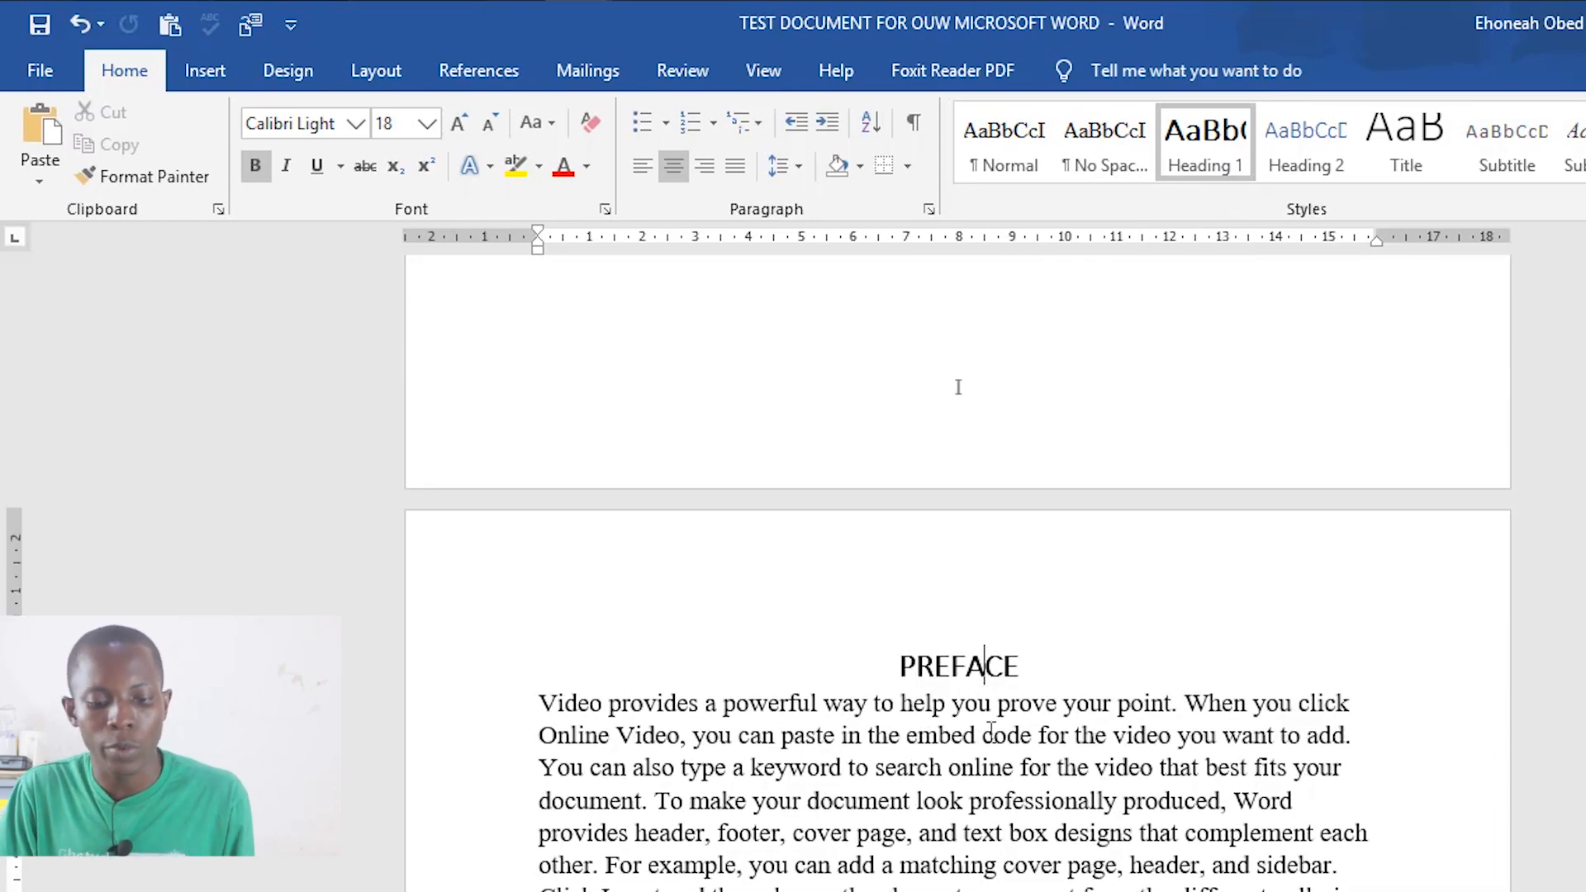
pyautogui.scroll(-3)
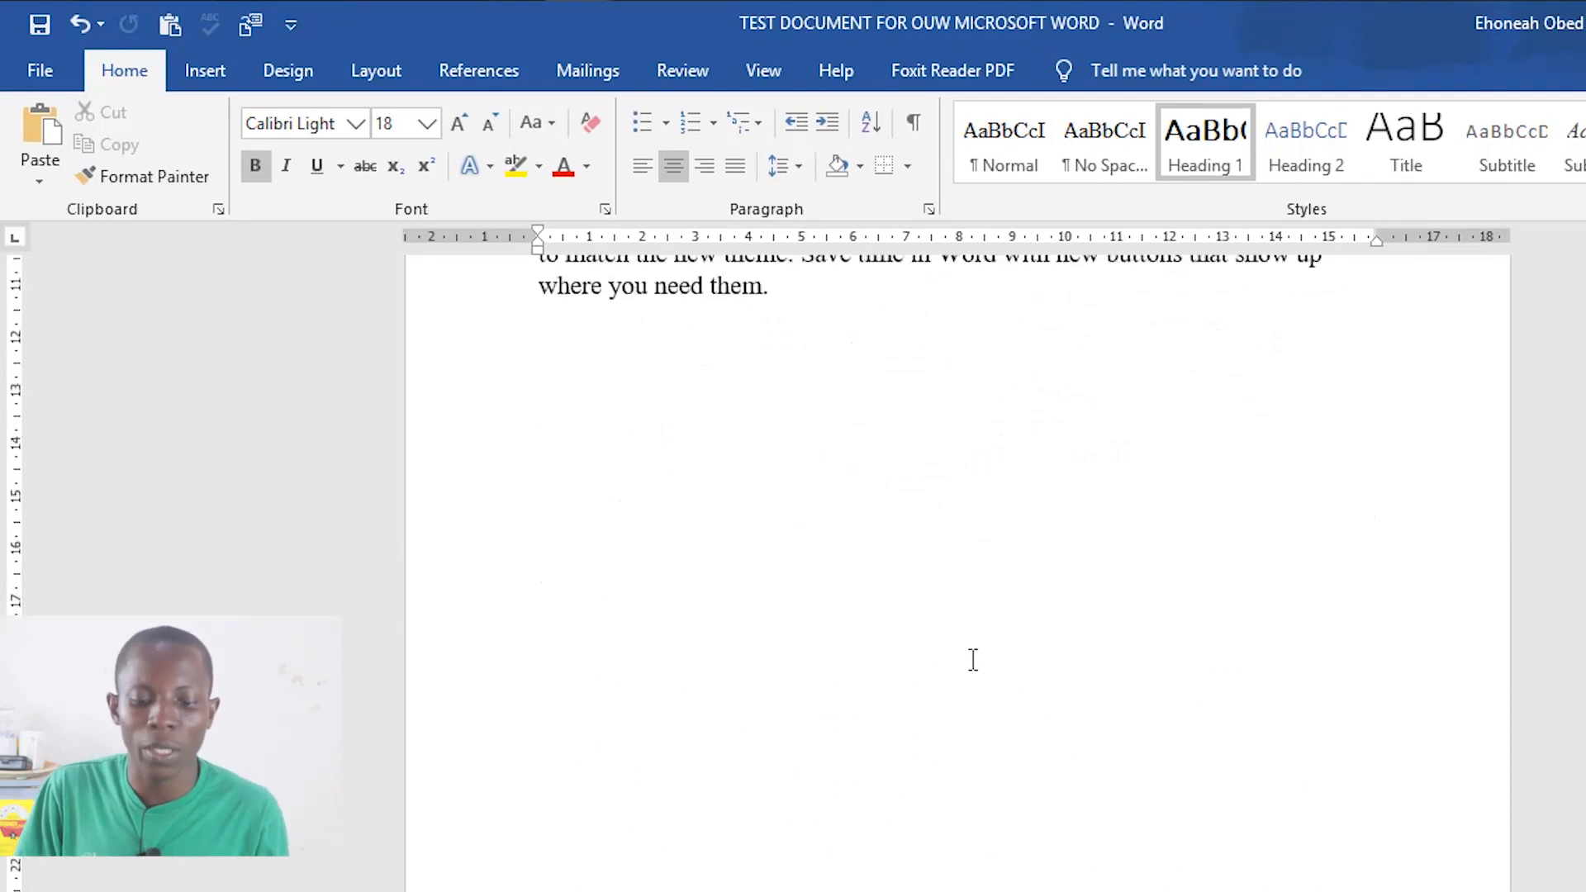
pyautogui.scroll(-3)
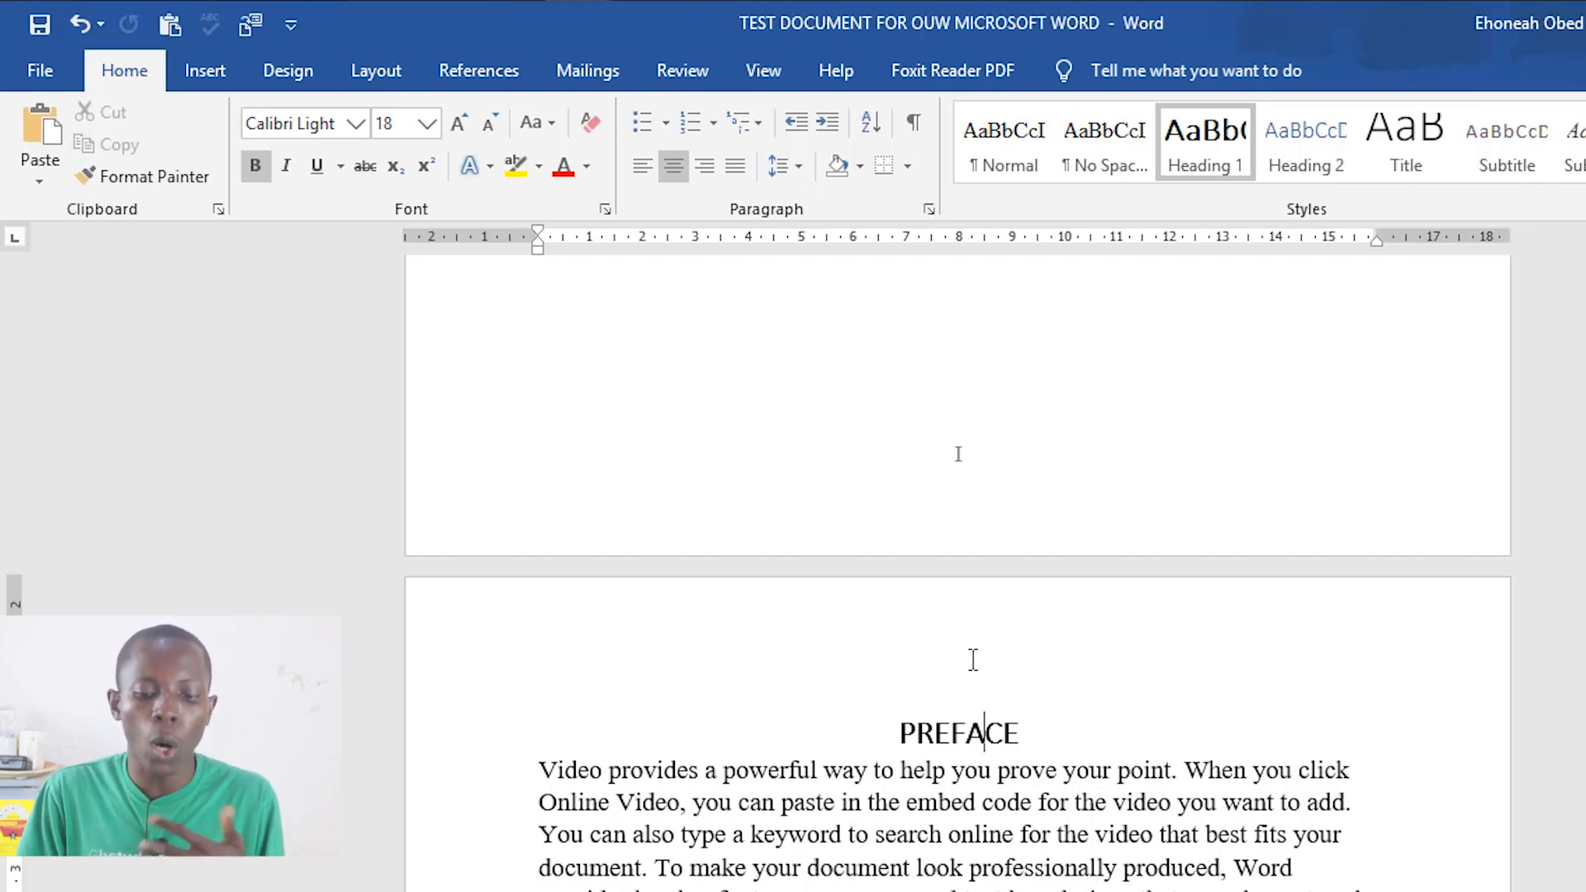
pyautogui.scroll(-3)
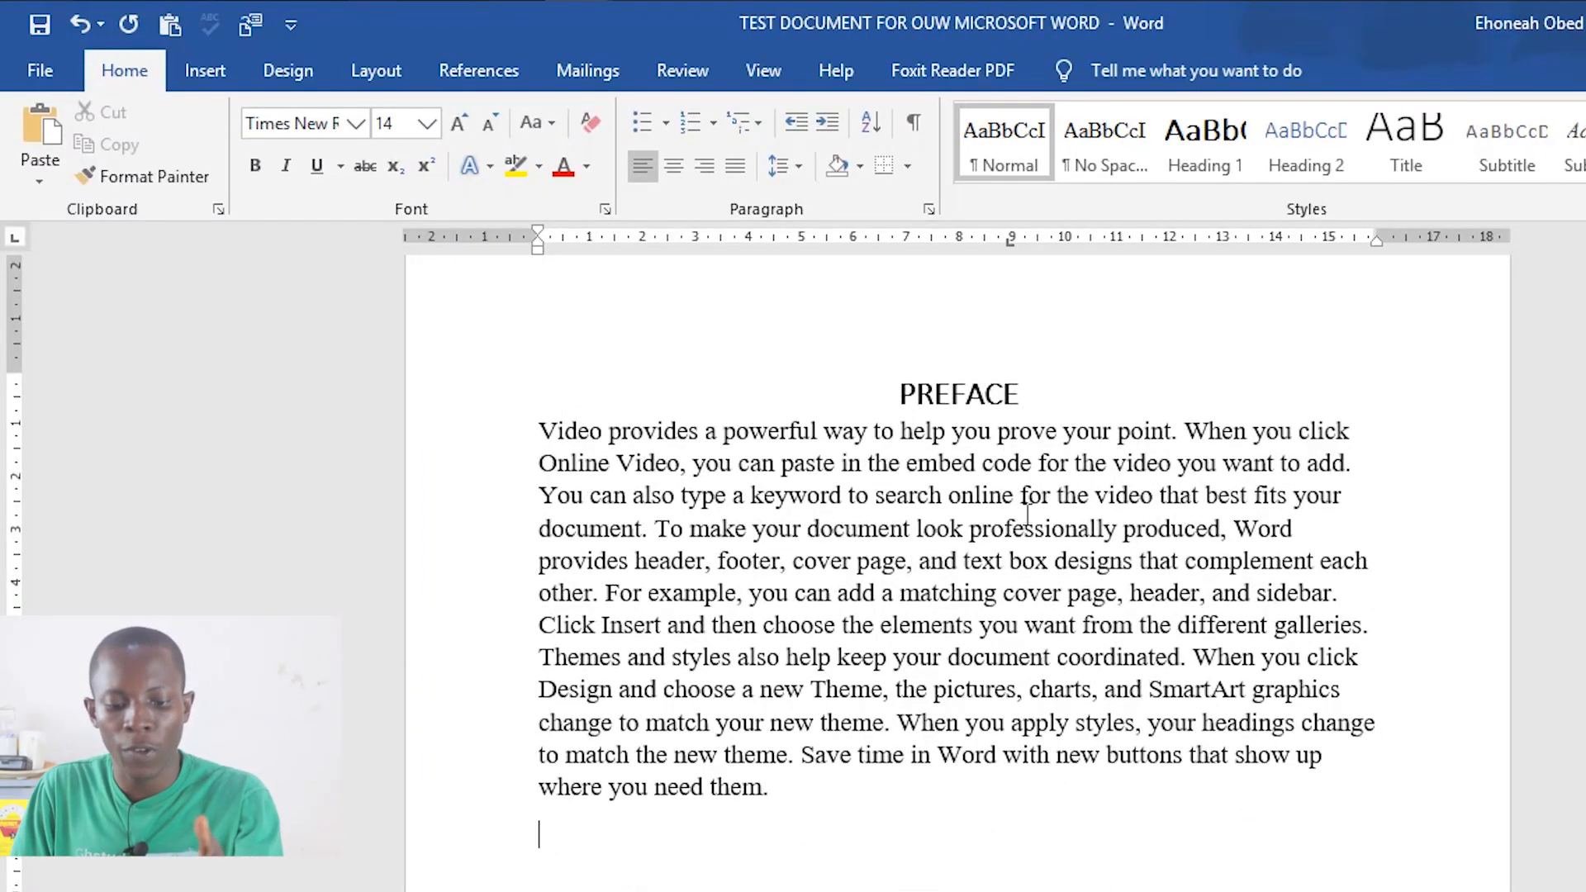
pyautogui.scroll(-3)
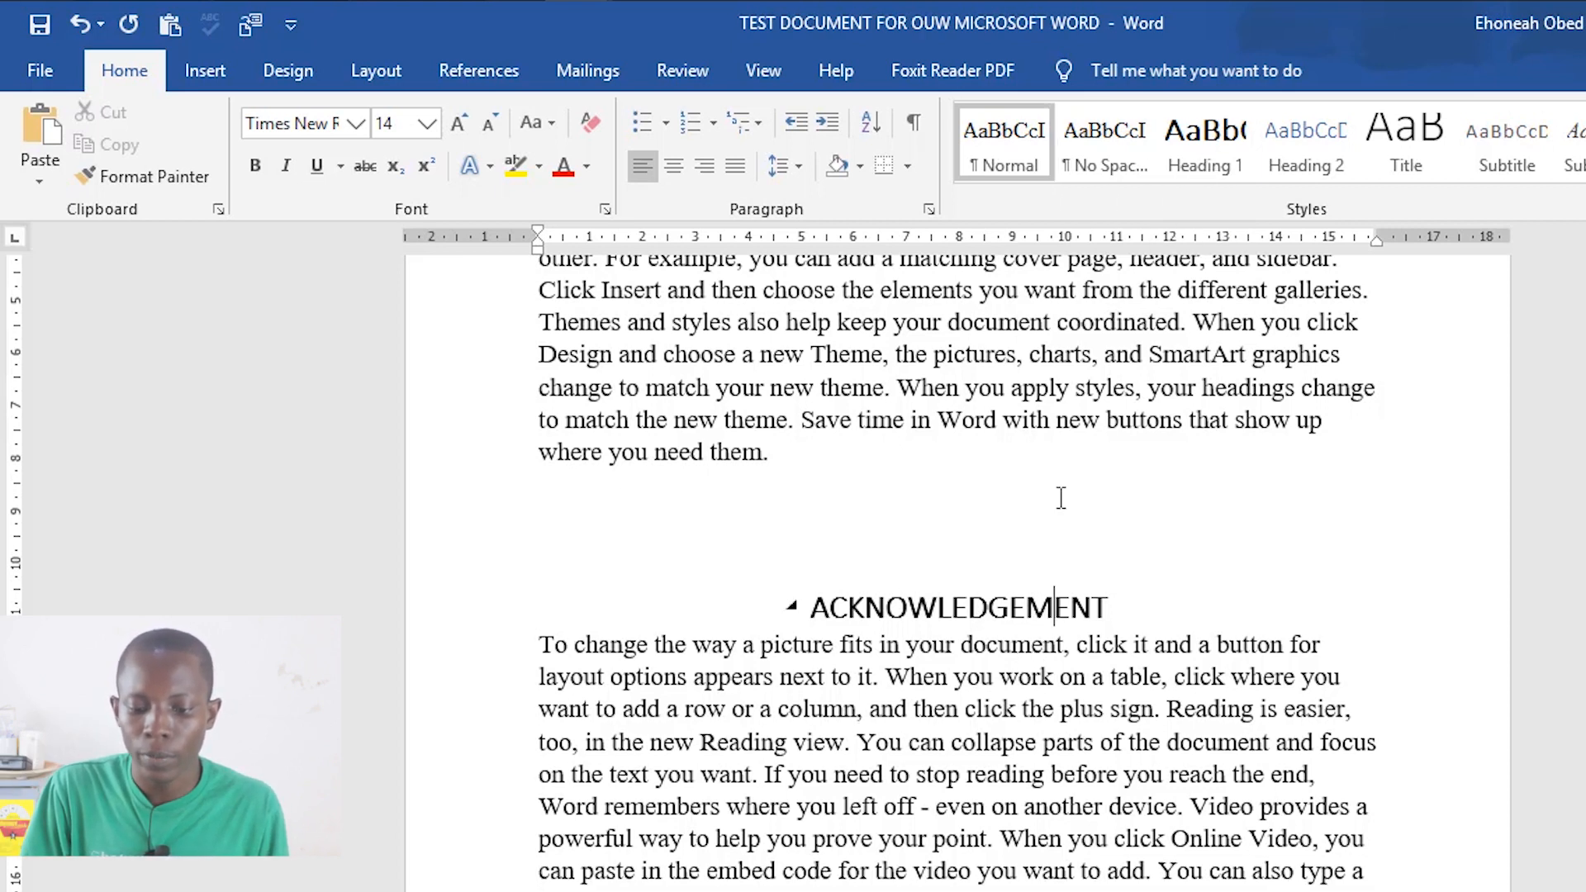
# Step: Bring up Modify Style for Heading 1 and expand its Format options list
pyautogui.click(1203, 142)
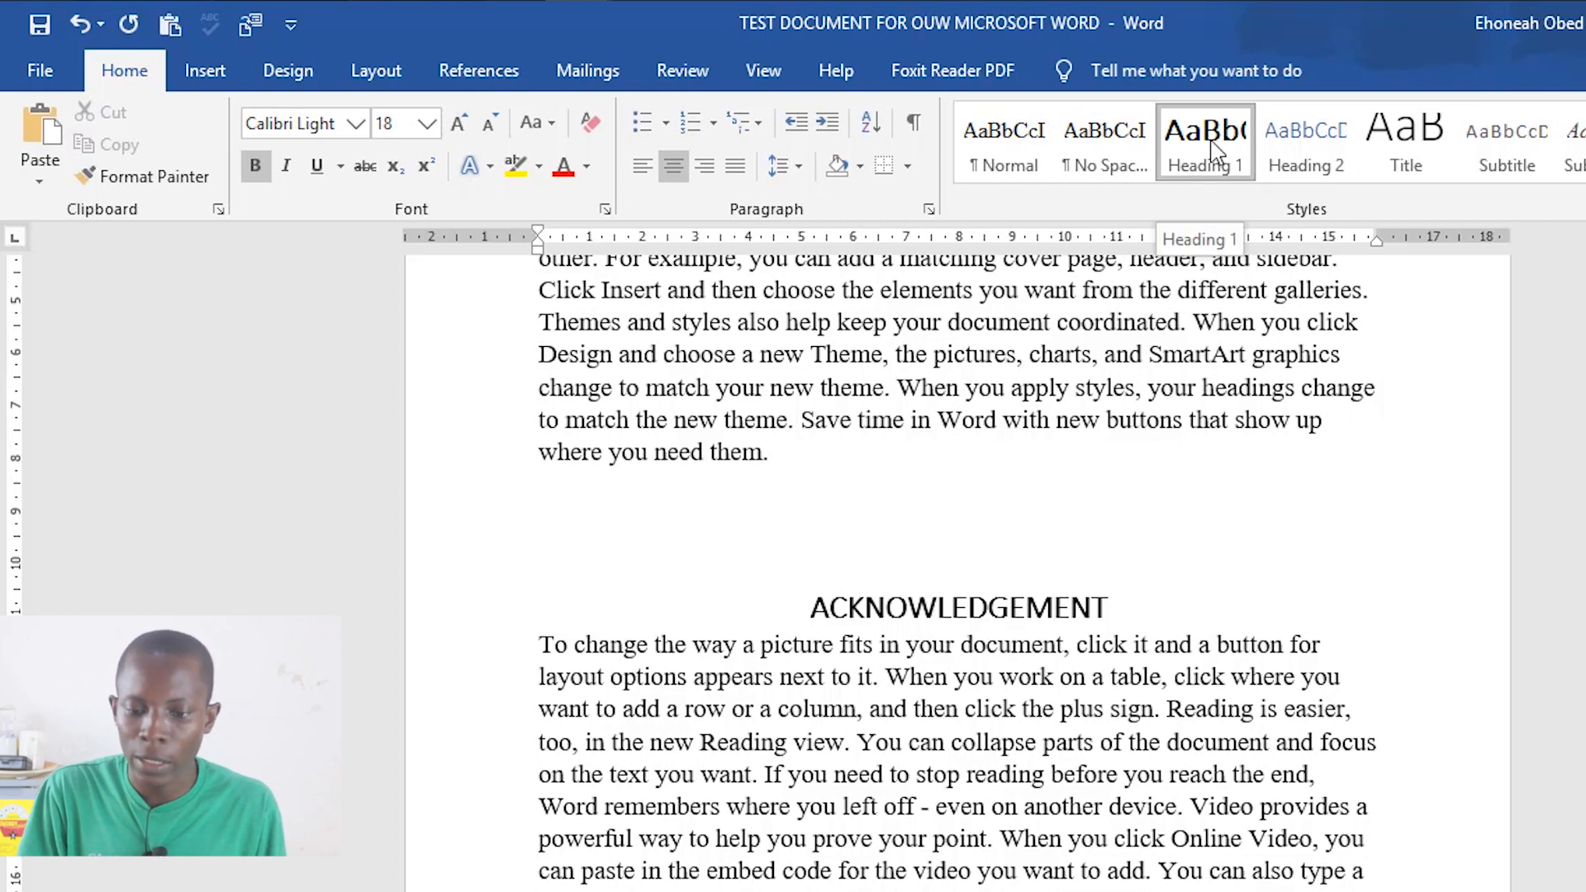
pyautogui.rightClick(1204, 143)
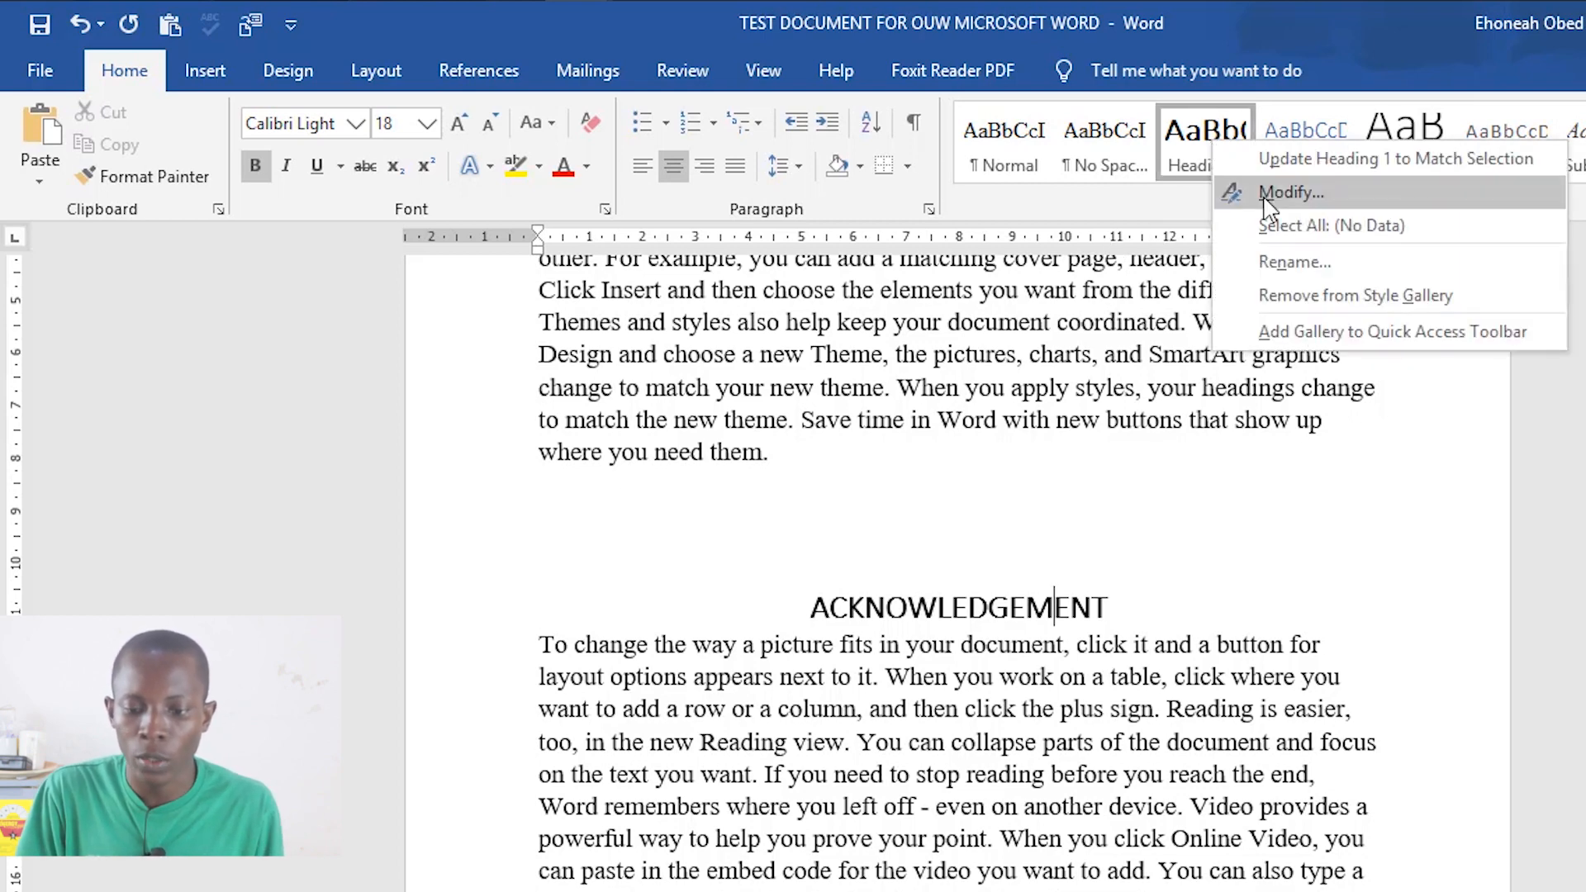
pyautogui.click(1290, 191)
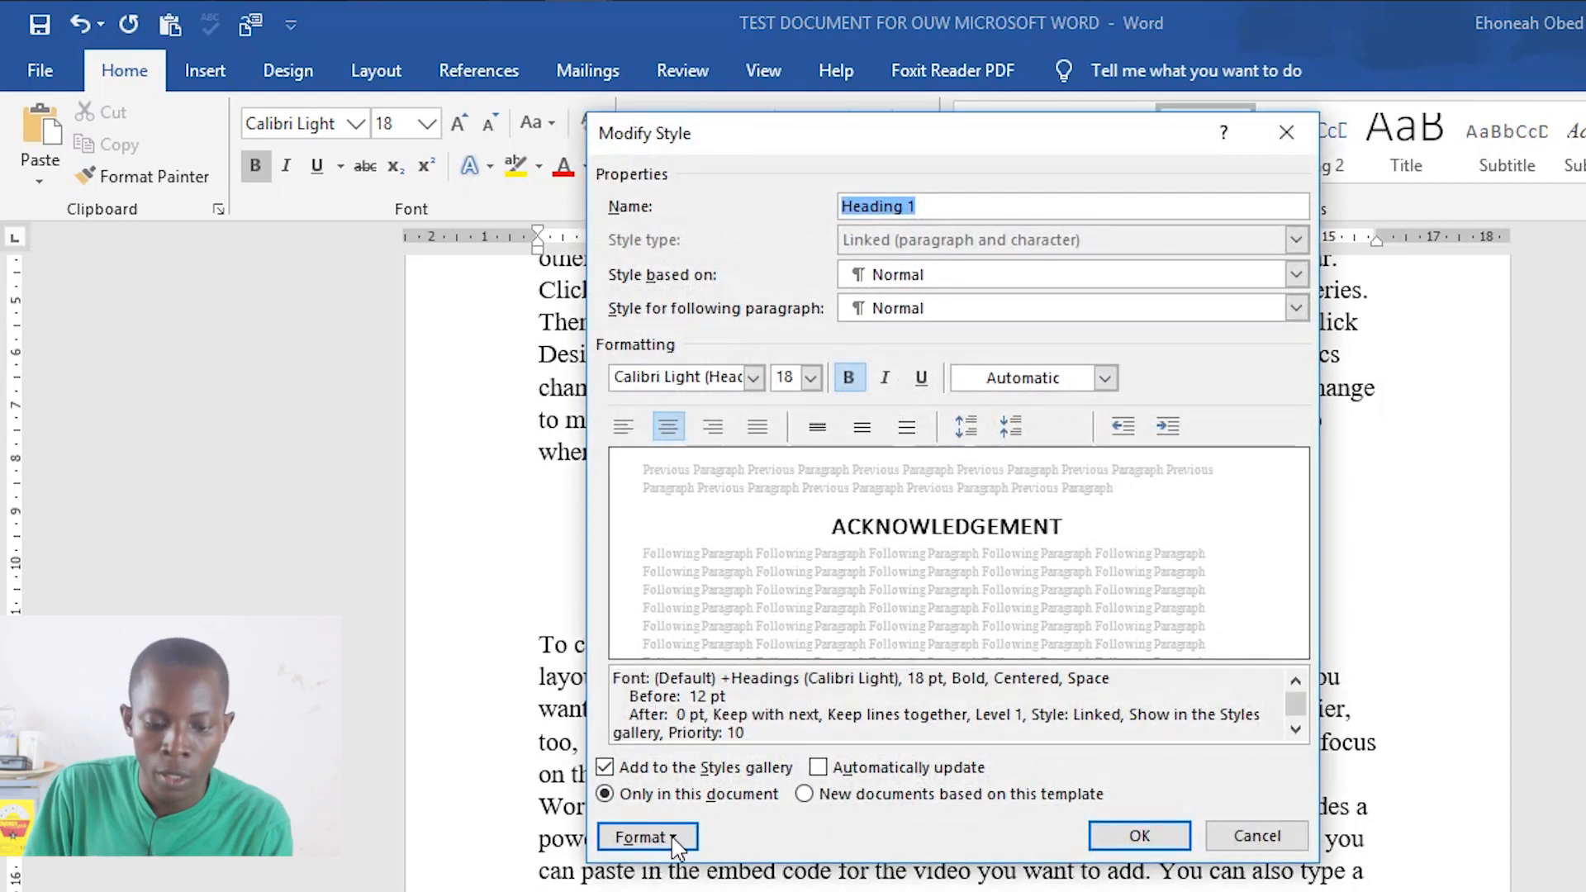
pyautogui.click(646, 836)
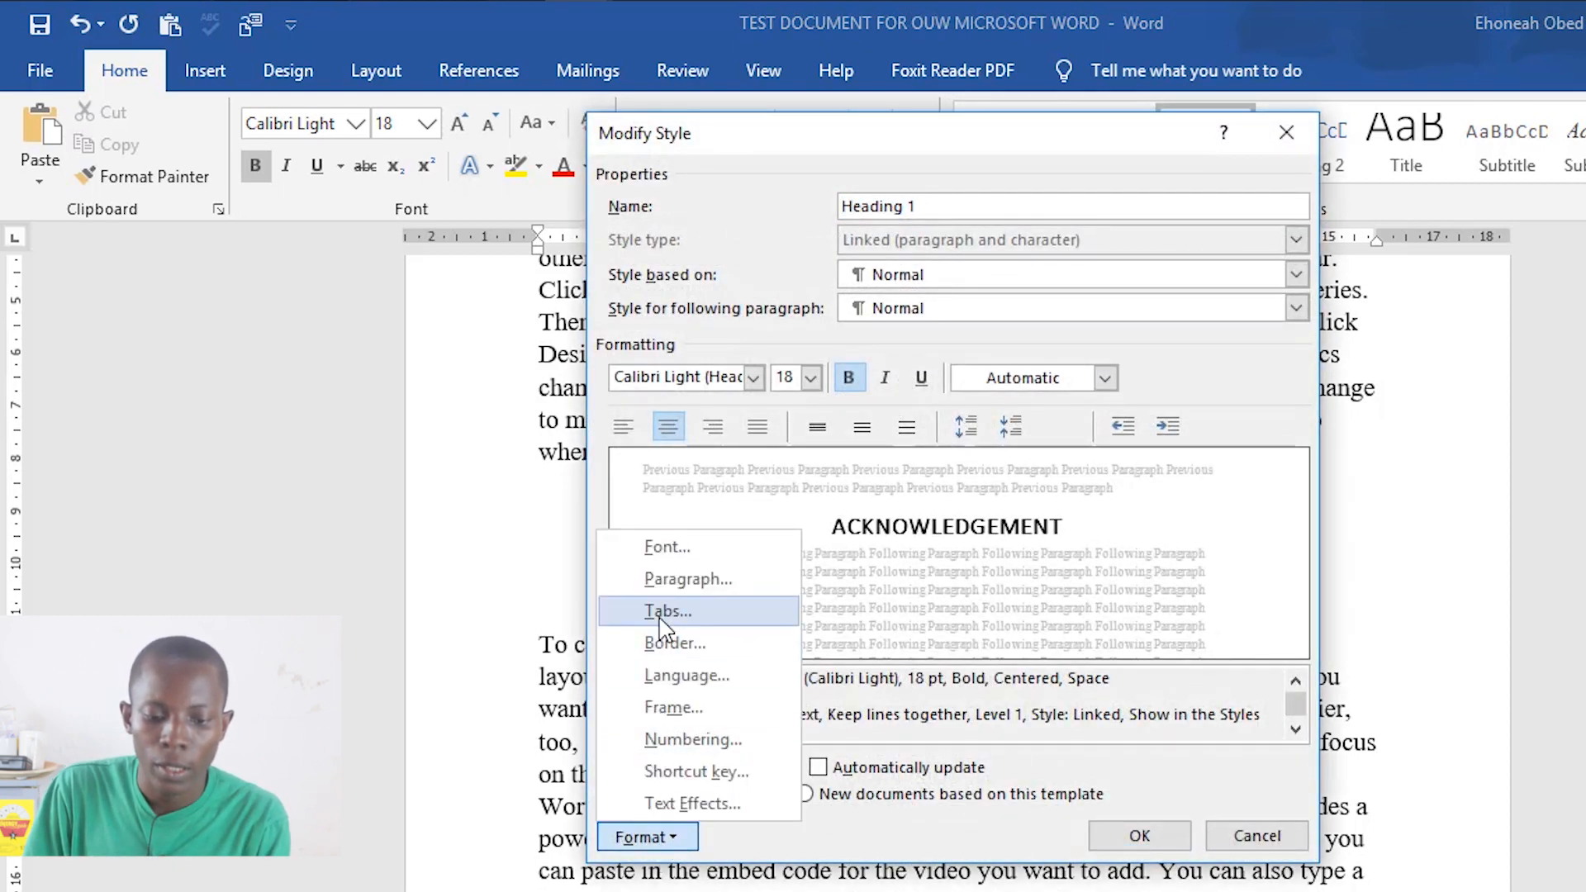
# Step: Tick Page break before on Heading 1's Line and Page Breaks paragraph settings
pyautogui.click(688, 578)
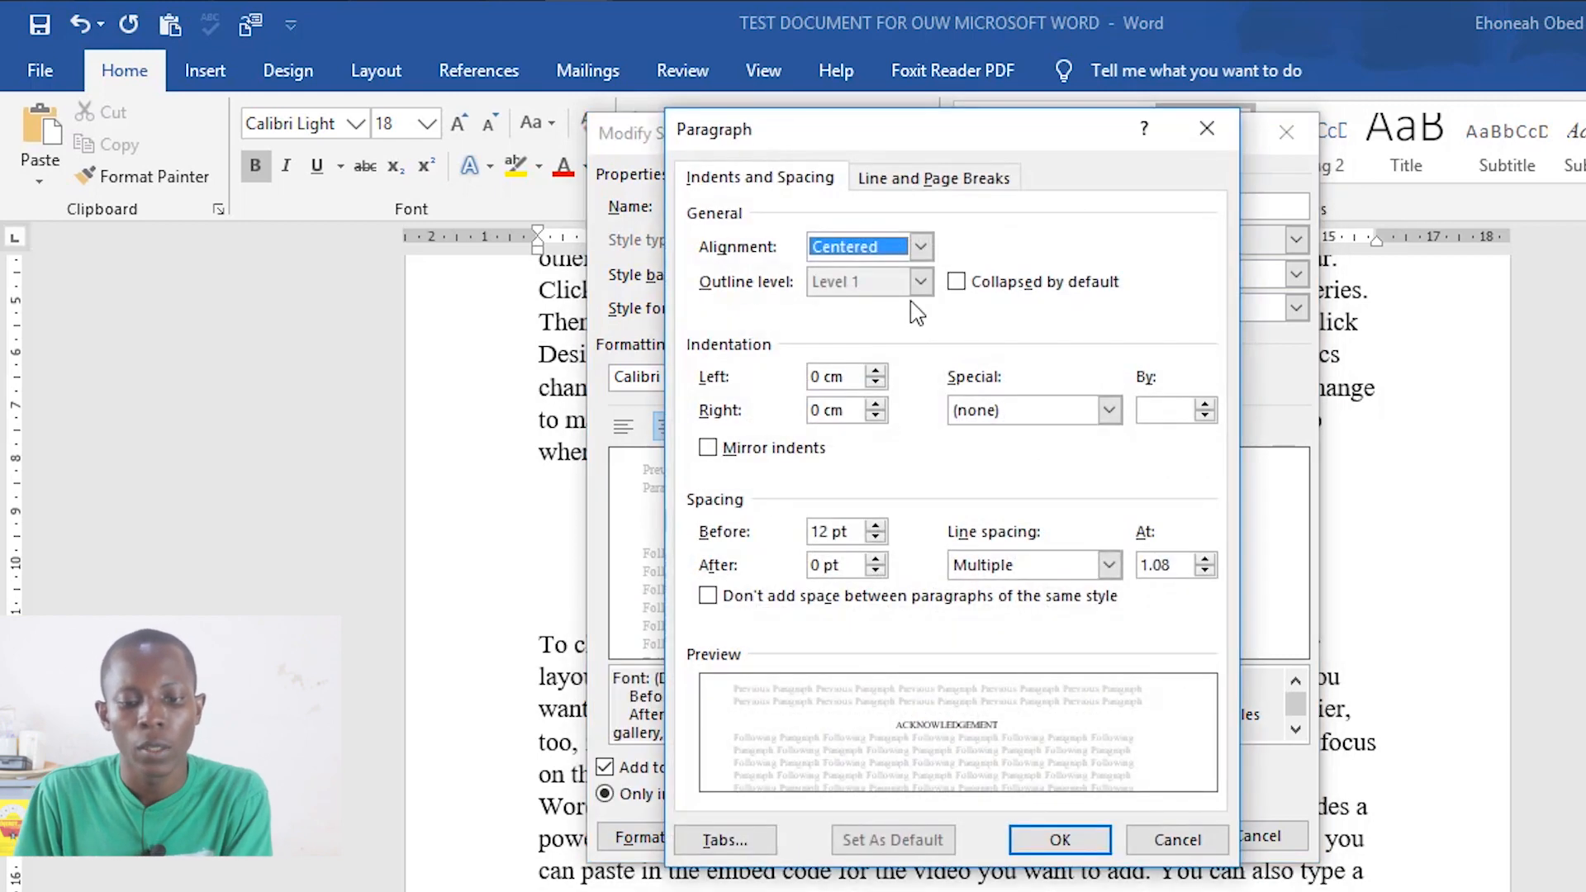
pyautogui.moveTo(815, 223)
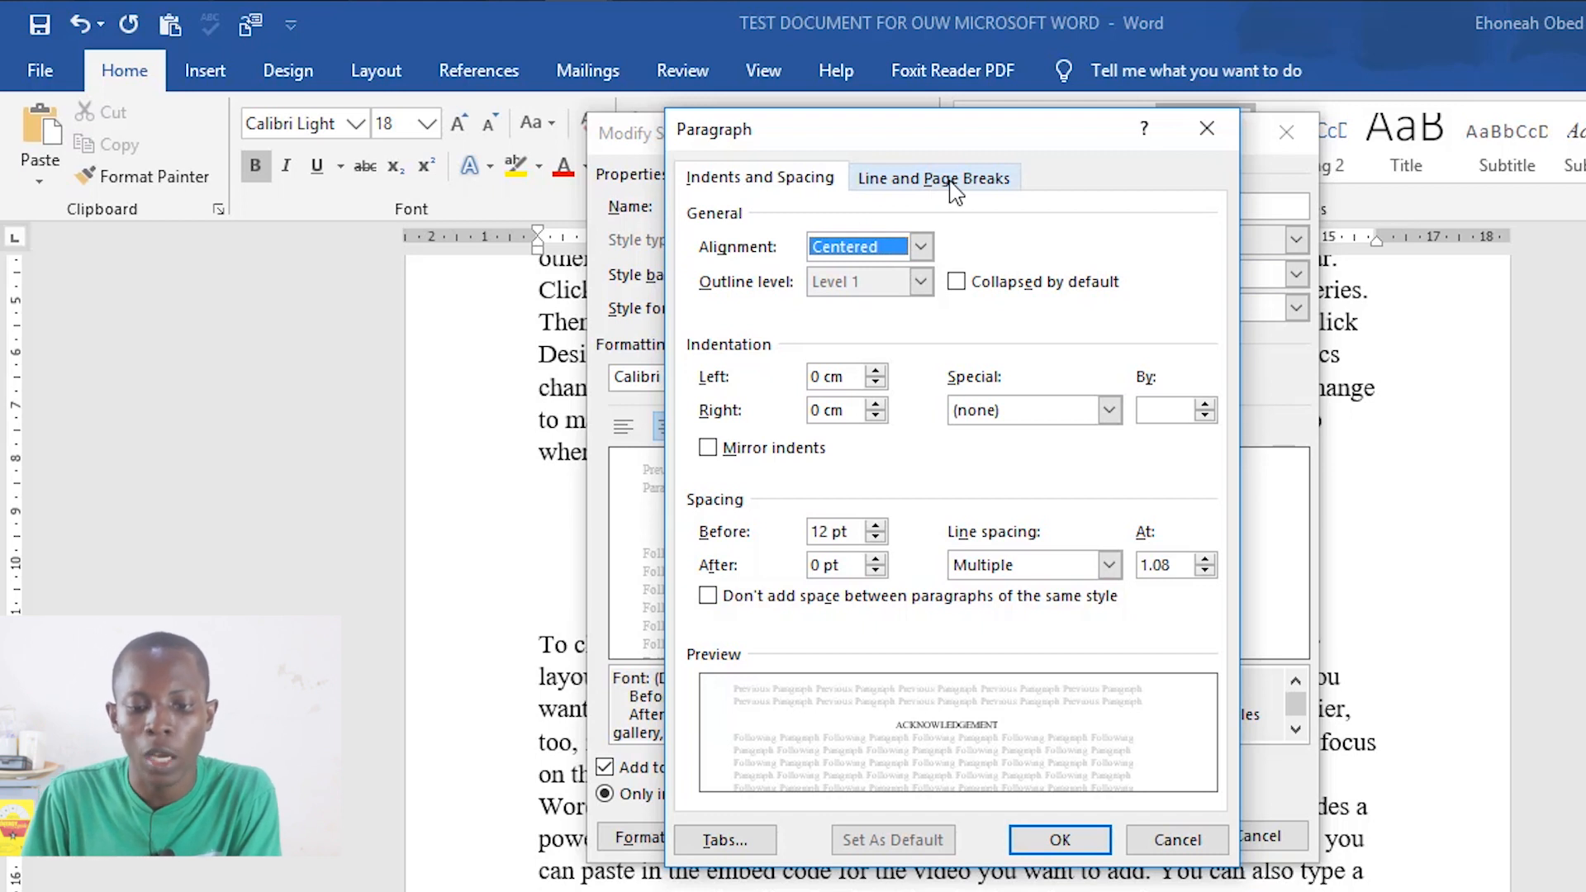
pyautogui.click(933, 177)
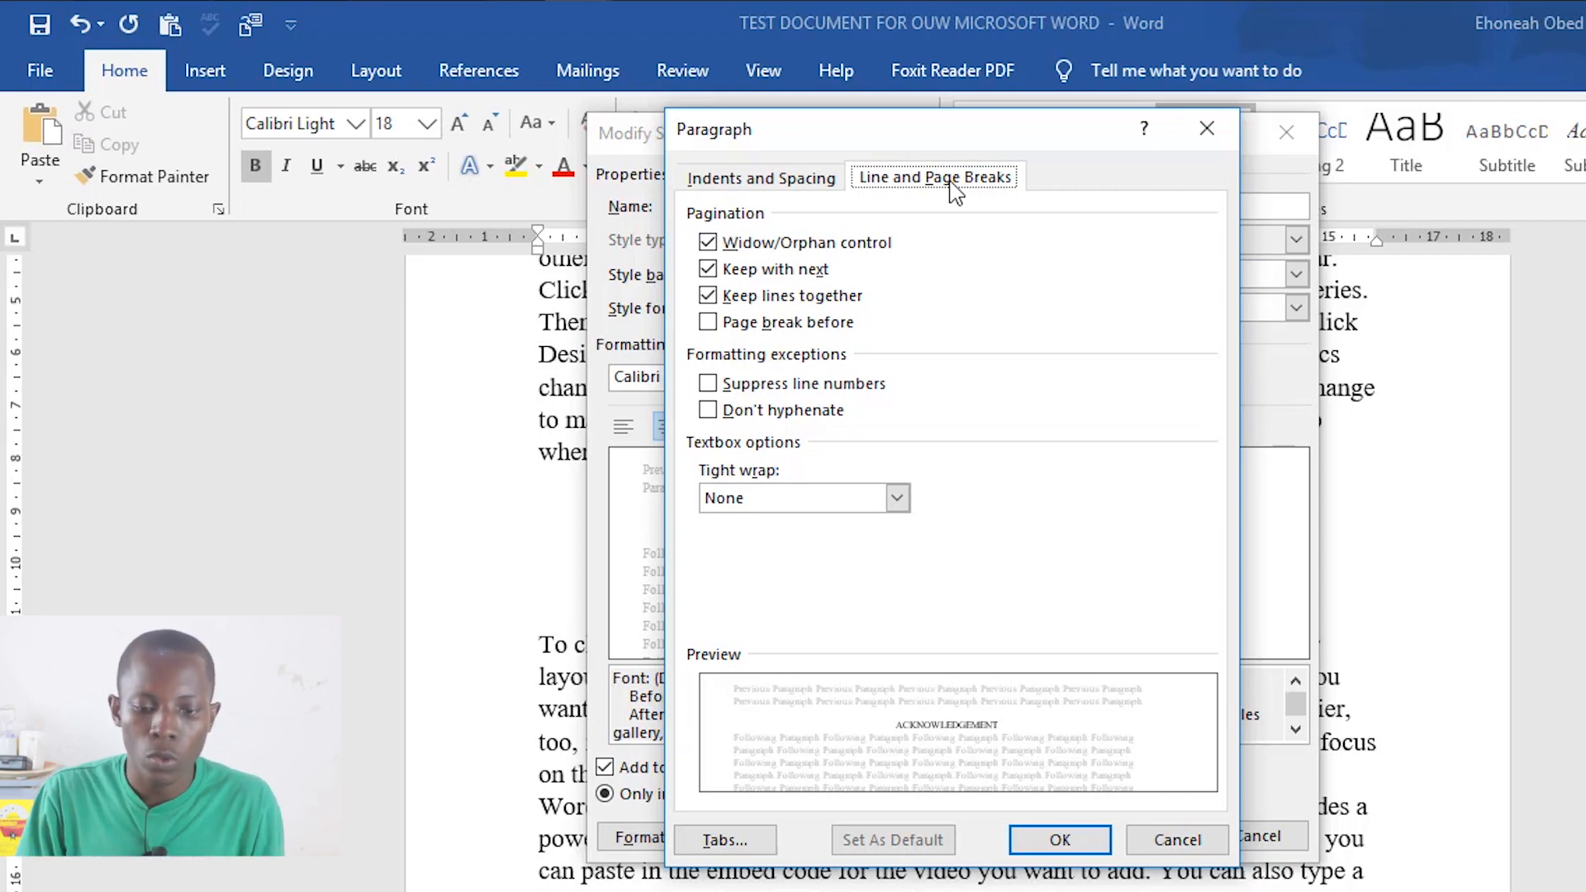
pyautogui.click(707, 322)
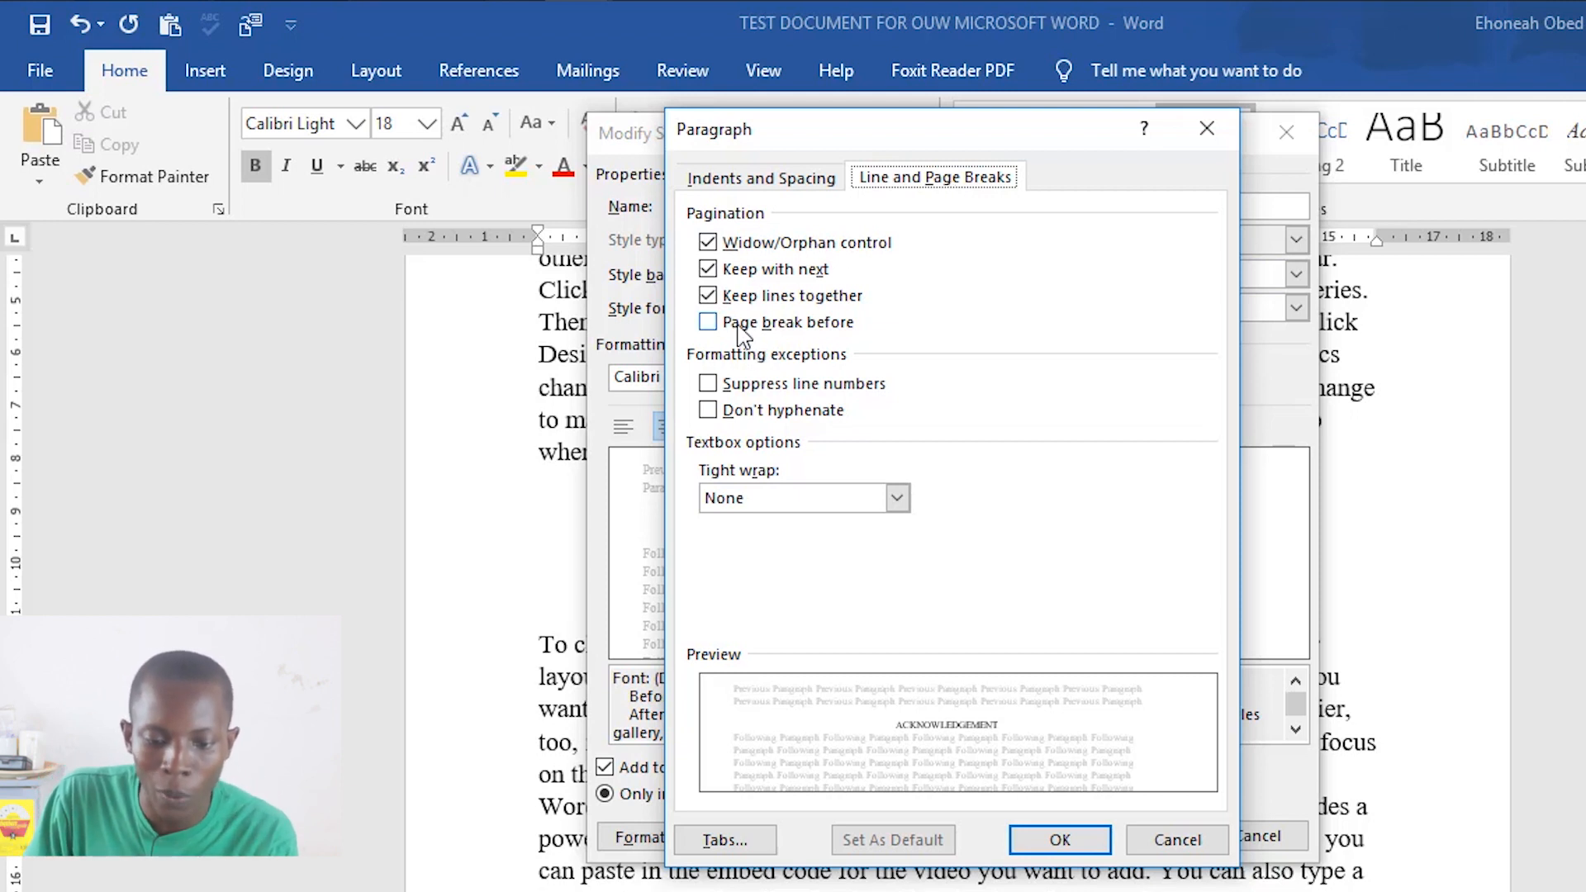
pyautogui.click(707, 323)
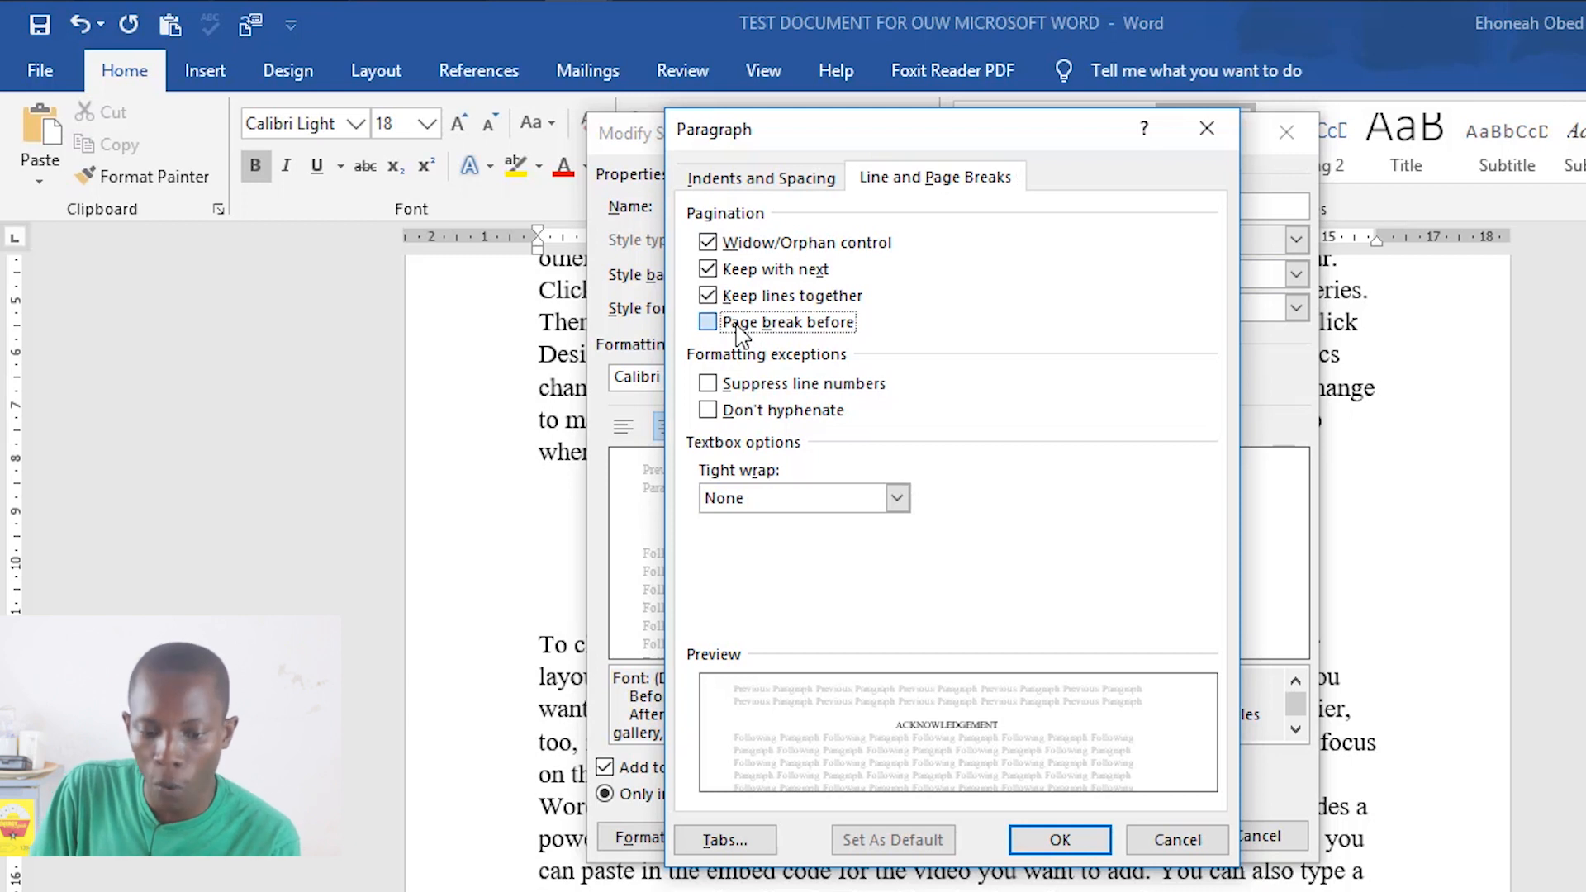
pyautogui.click(707, 322)
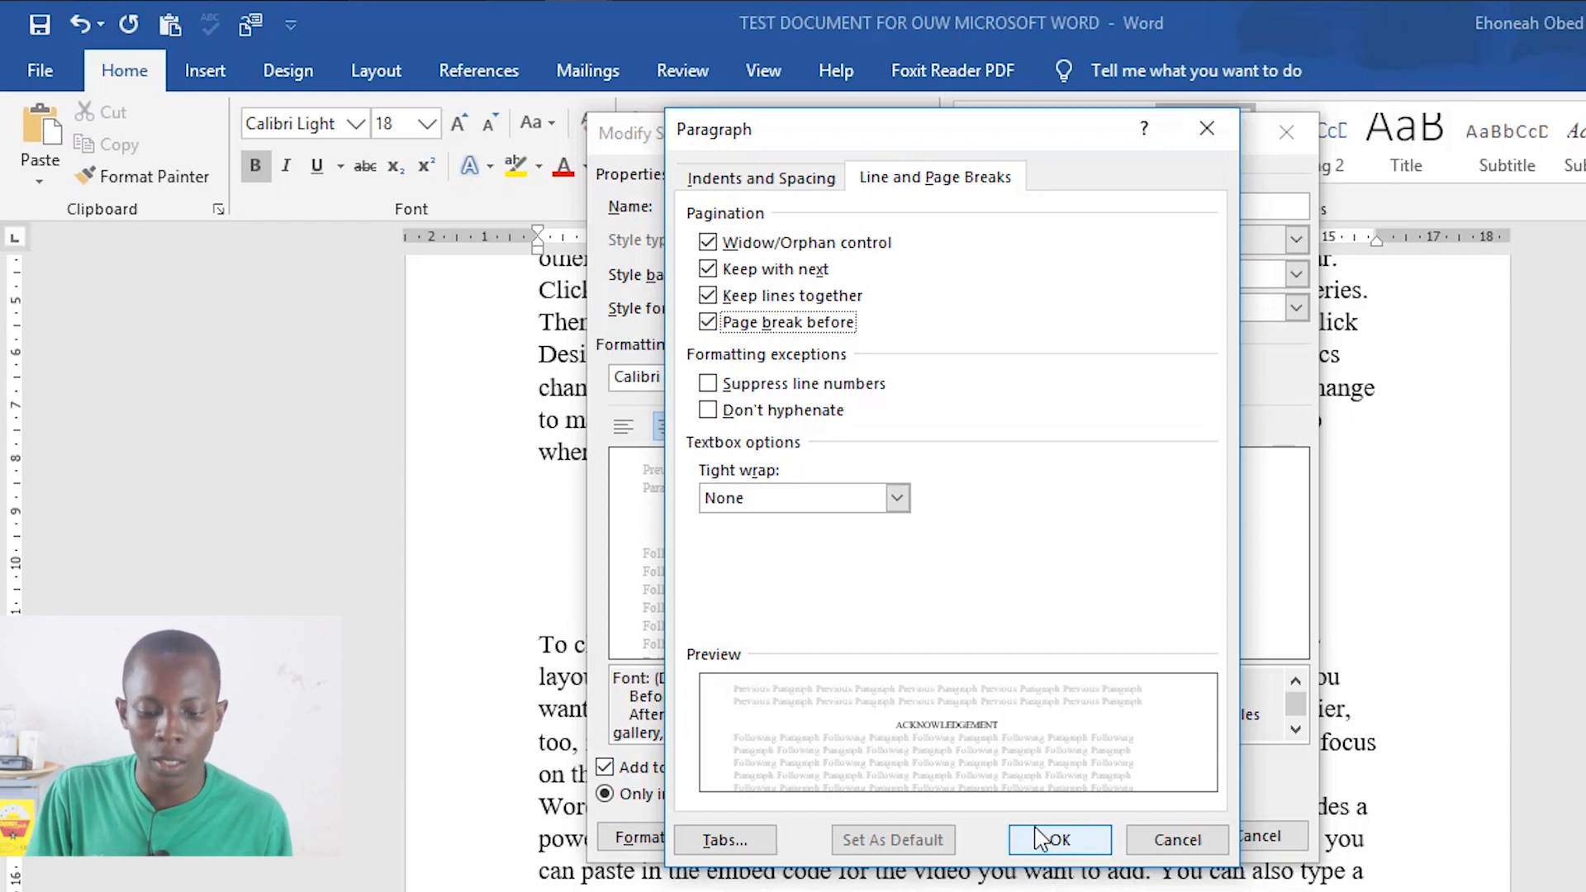
# Step: Confirm the style change and check that headings like Contents now start on new pages
pyautogui.click(1057, 839)
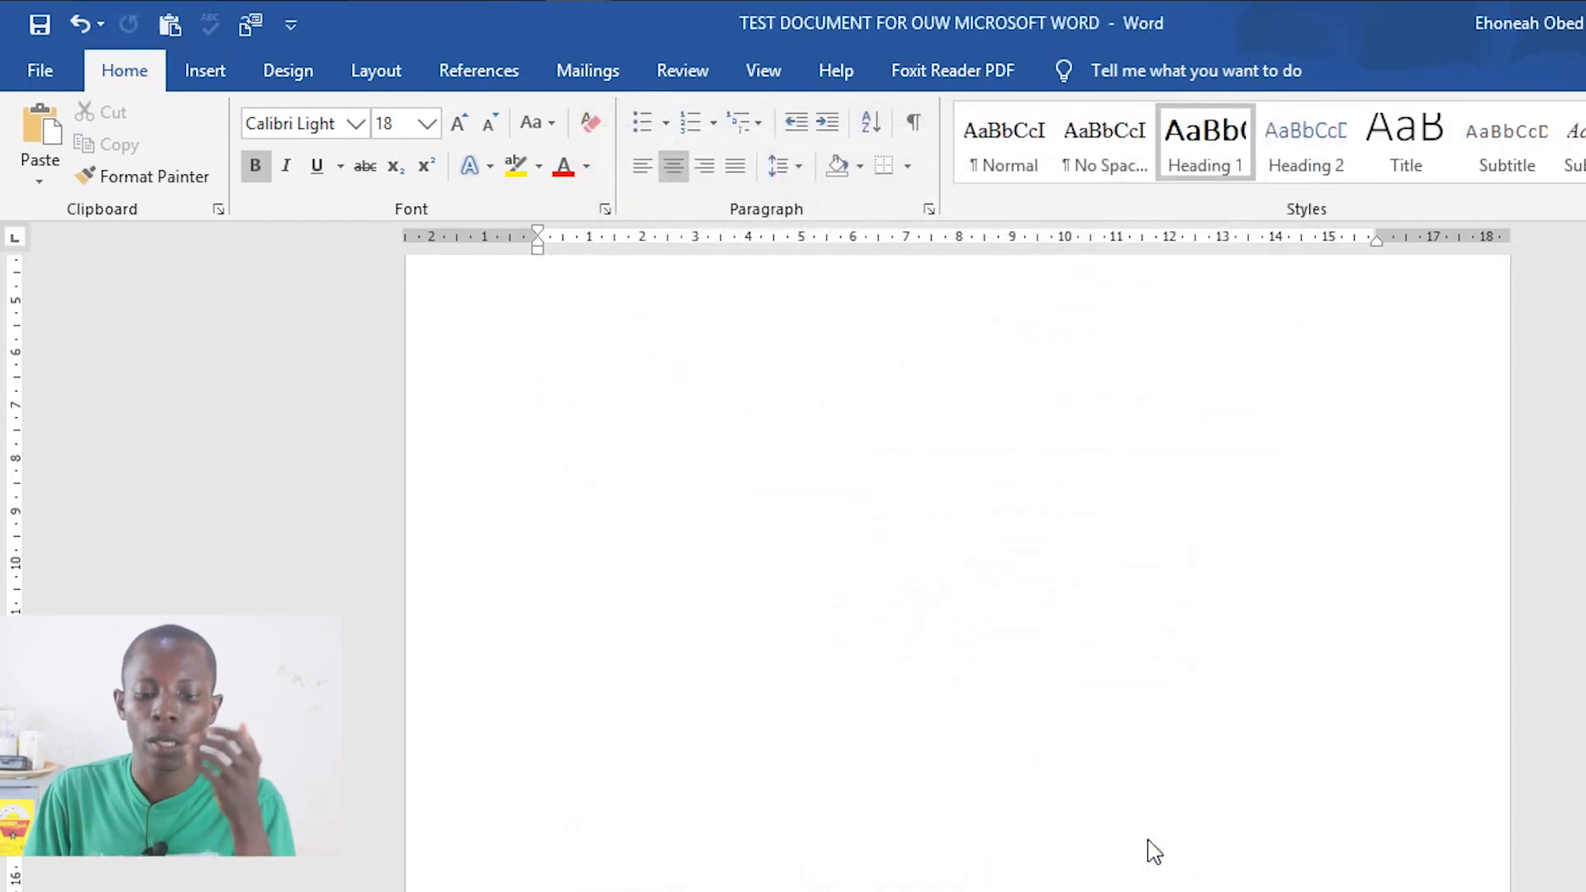
pyautogui.scroll(-3)
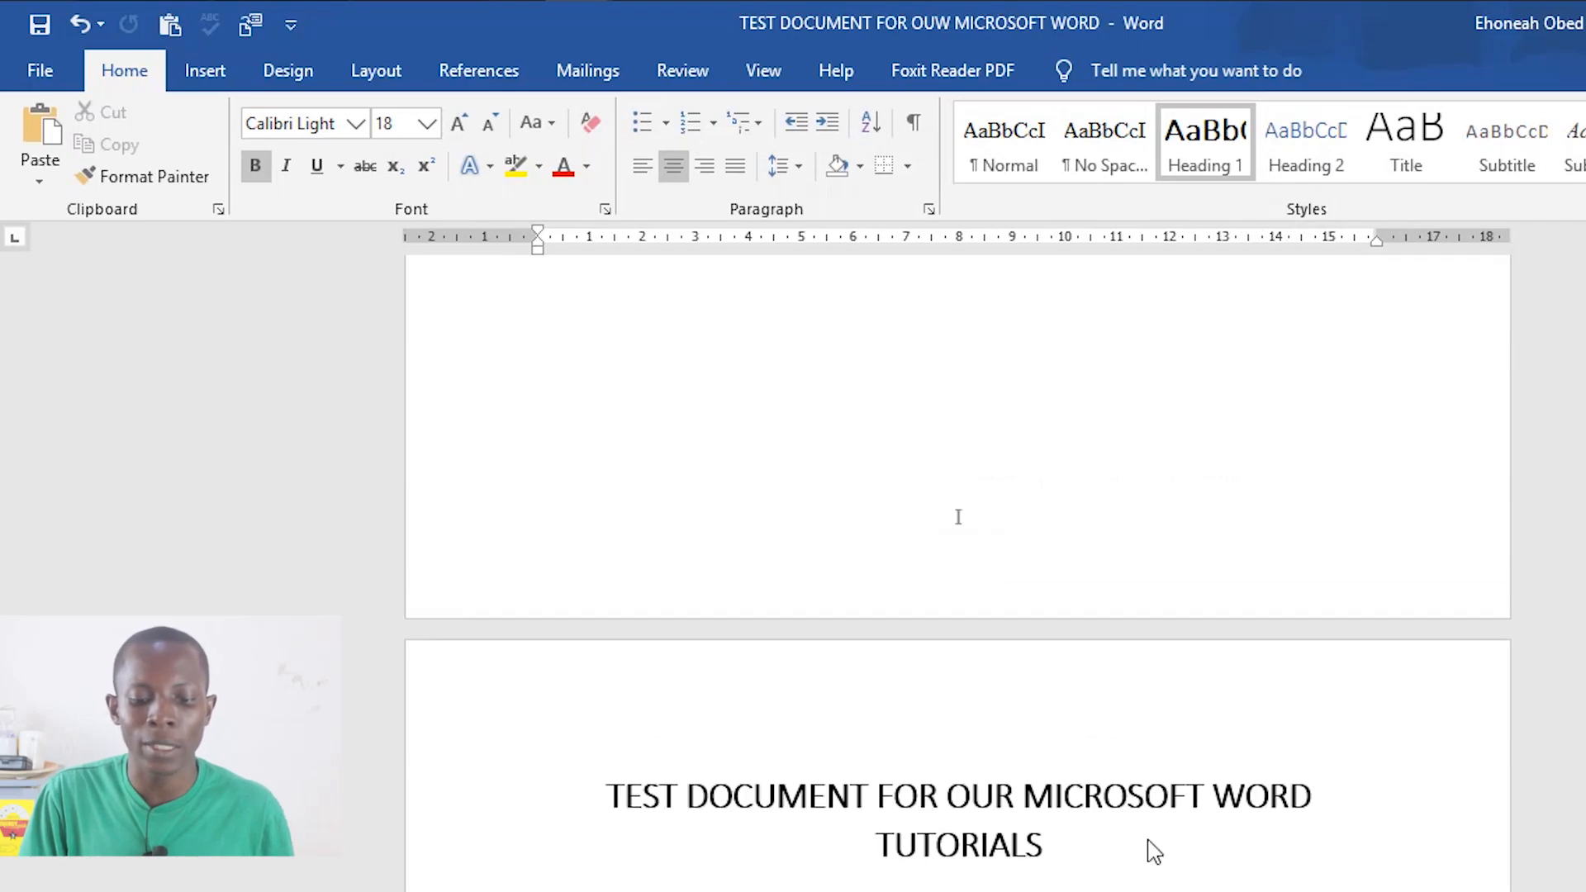
pyautogui.scroll(-3)
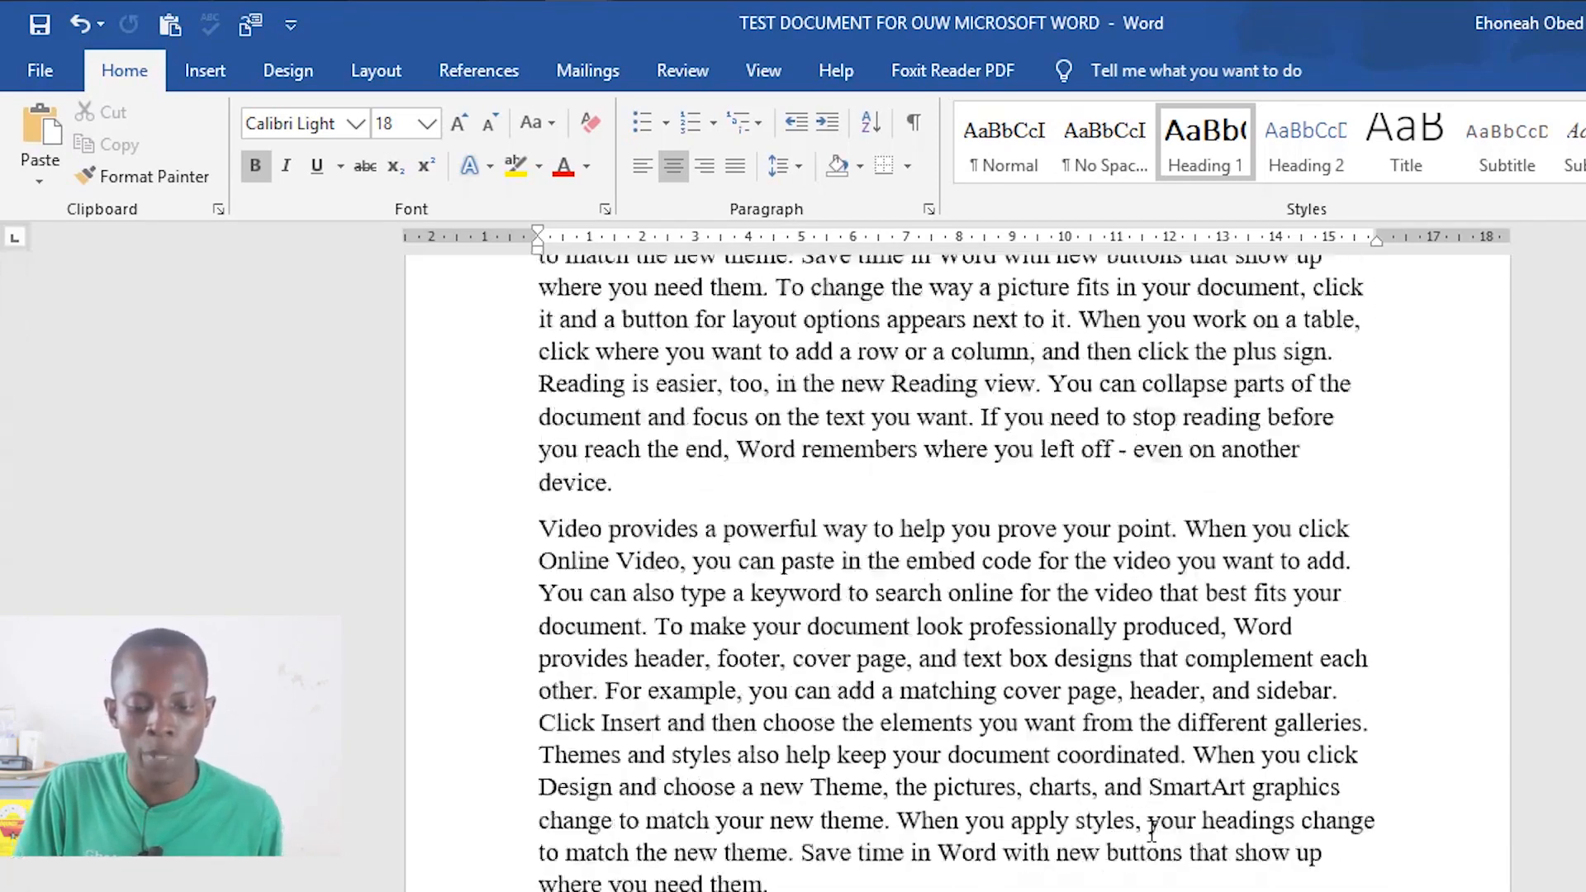
pyautogui.scroll(-3)
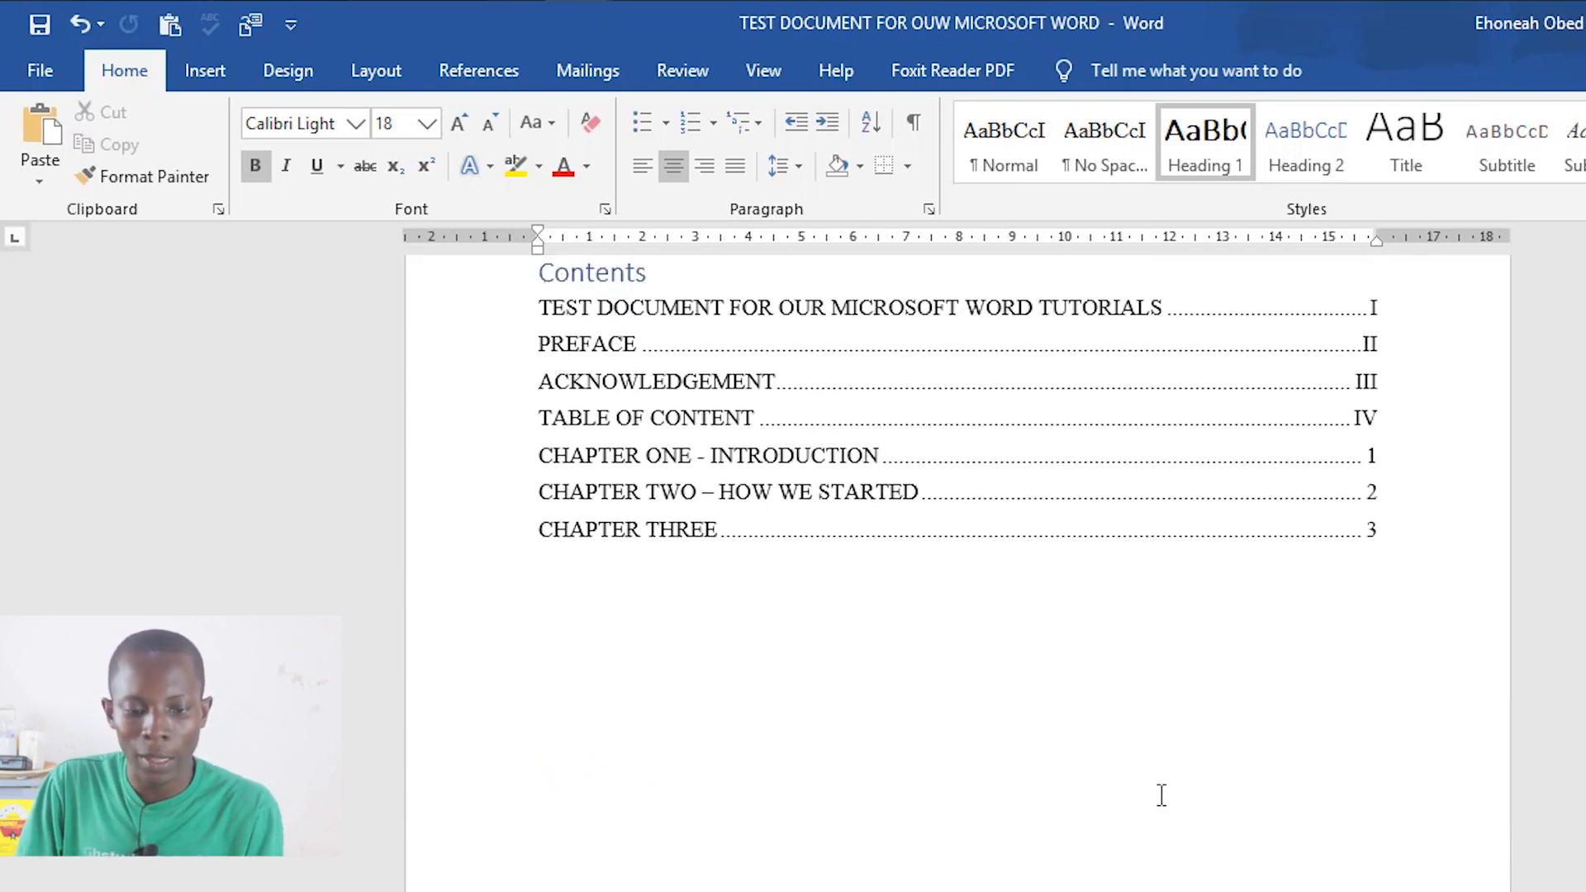
pyautogui.scroll(-3)
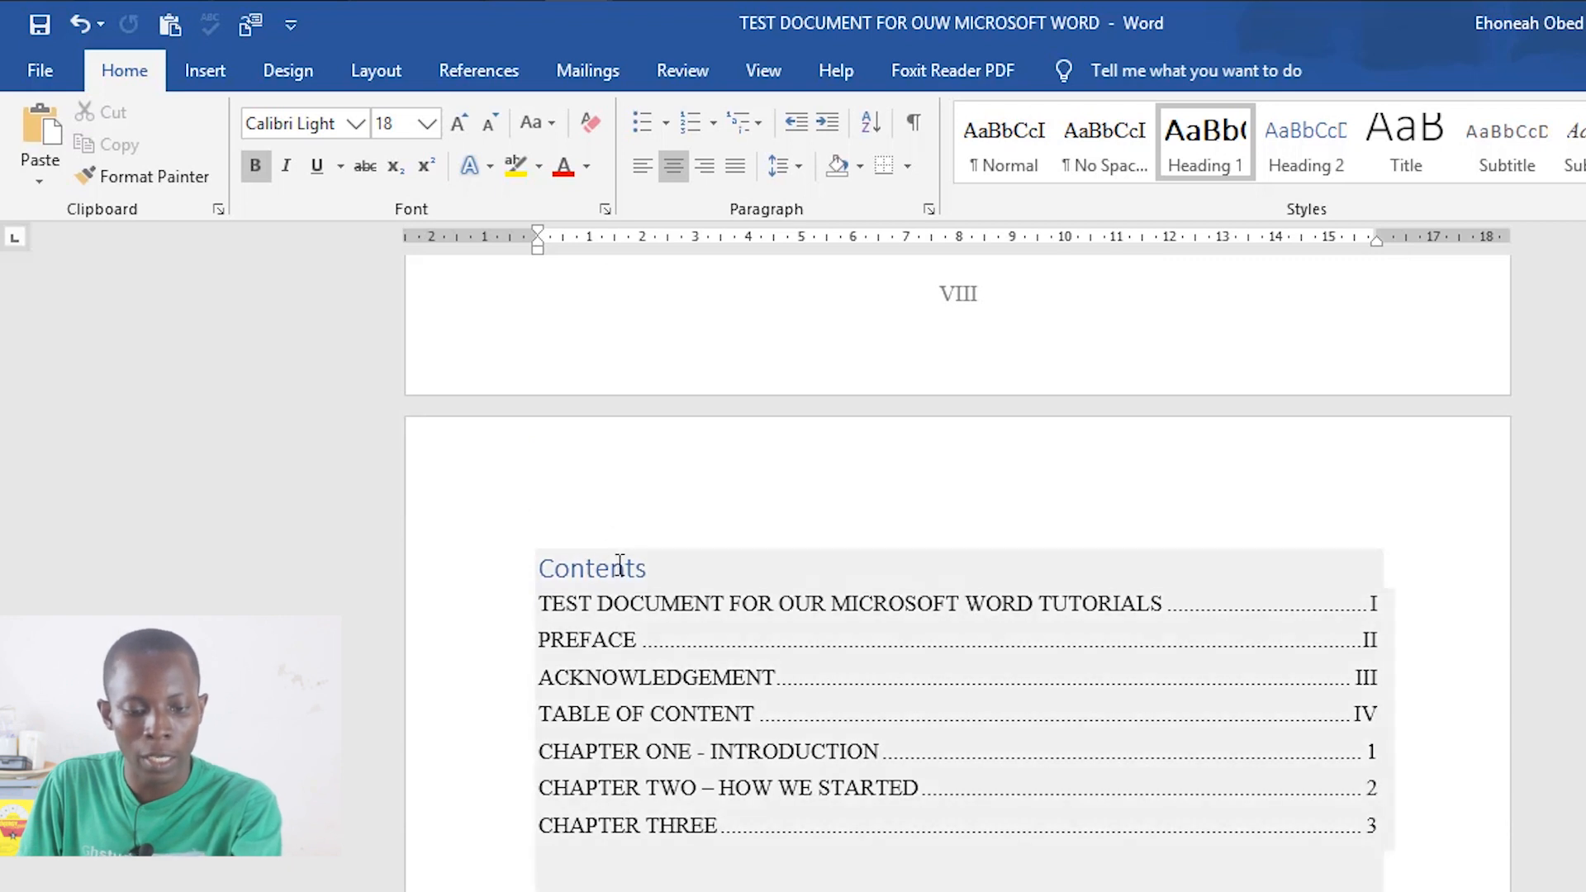